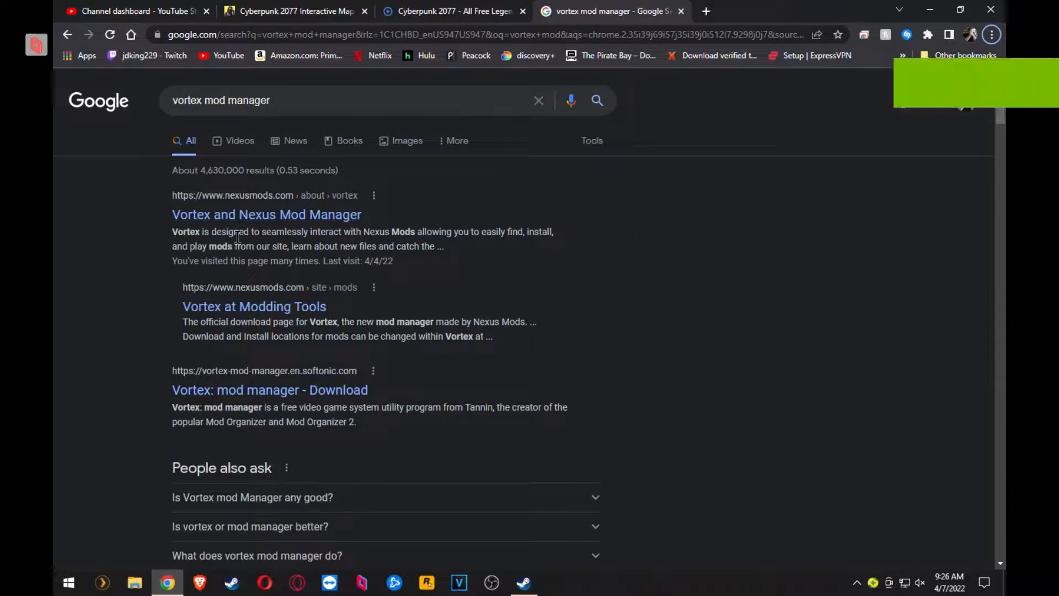
- Go to the official Vortex page on Nexus Mods and reach its file listing
{"action": "left_click", "coordinate": [266, 214]}
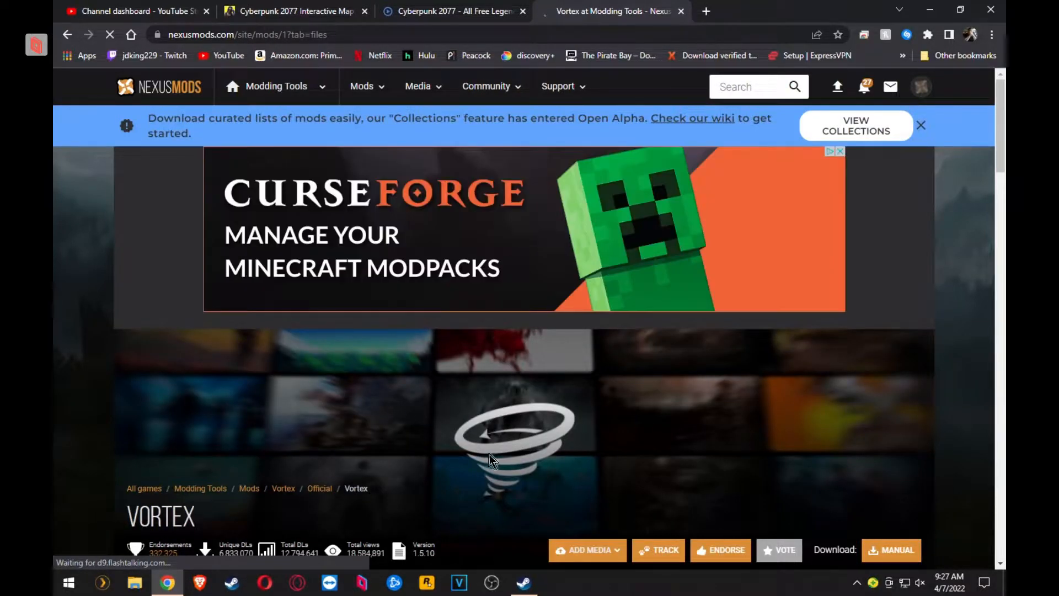
{"action": "scroll", "scroll_direction": "down", "scroll_amount": 3}
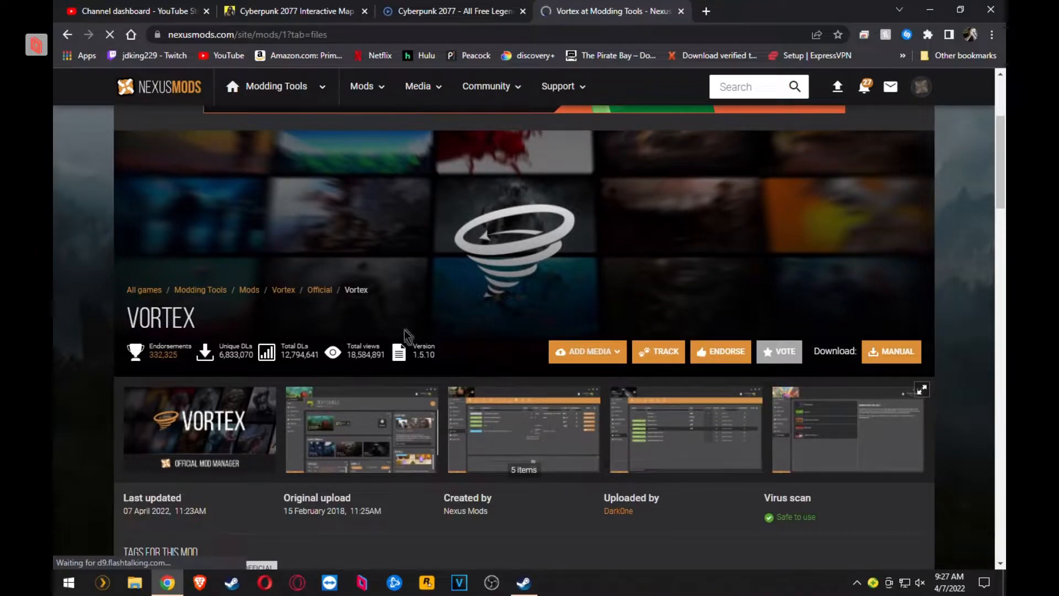
{"action": "mouse_move", "coordinate": [508, 315]}
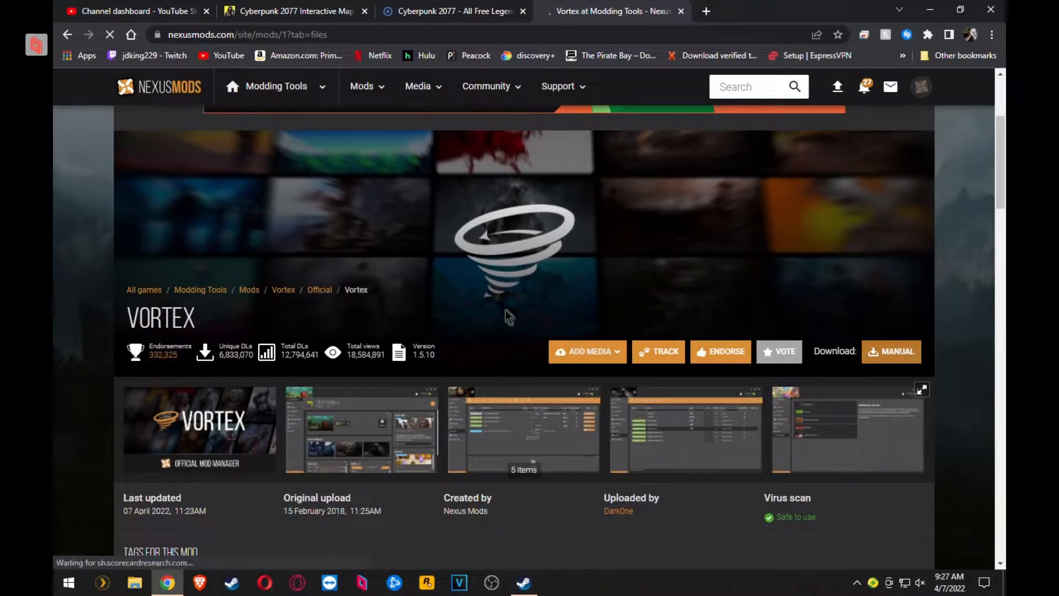
{"action": "scroll", "scroll_direction": "down", "scroll_amount": 3}
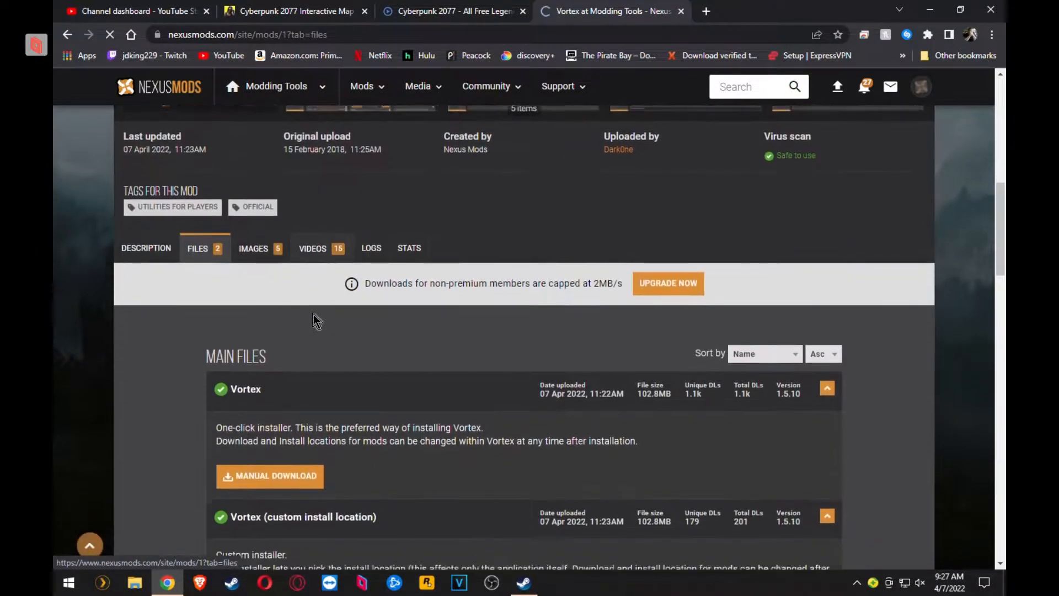
- Start the free slow download of the main Vortex 1.5.10 installer
{"action": "left_click", "coordinate": [269, 476]}
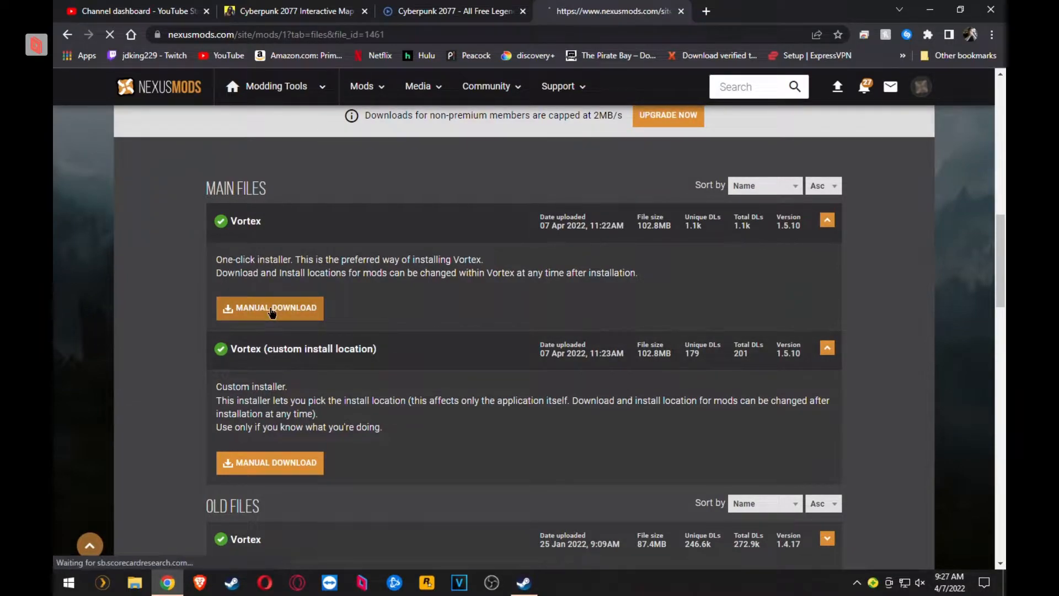
{"action": "left_click", "coordinate": [269, 308]}
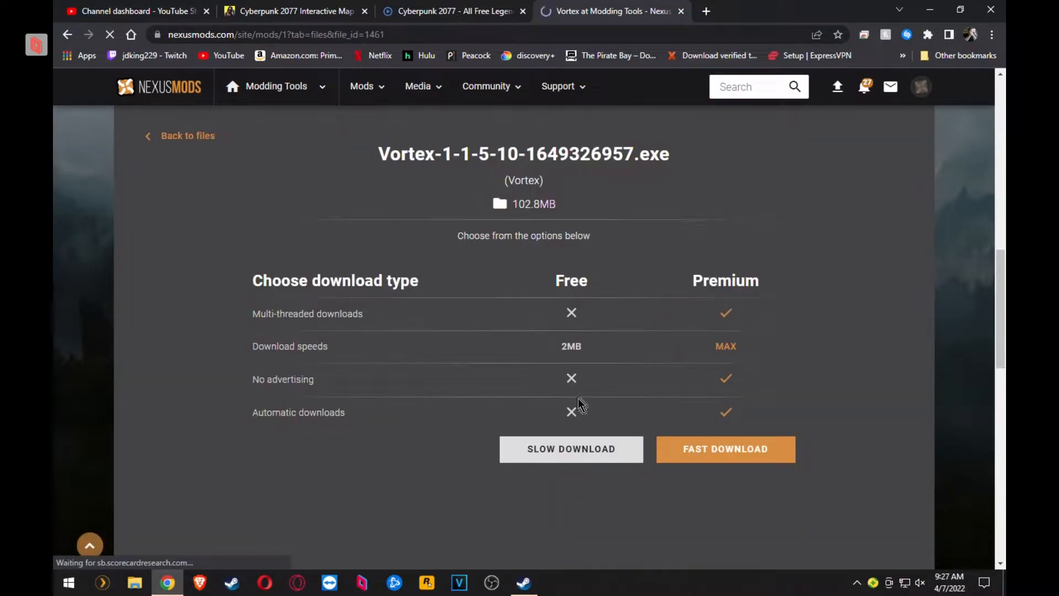
{"action": "left_click", "coordinate": [570, 449]}
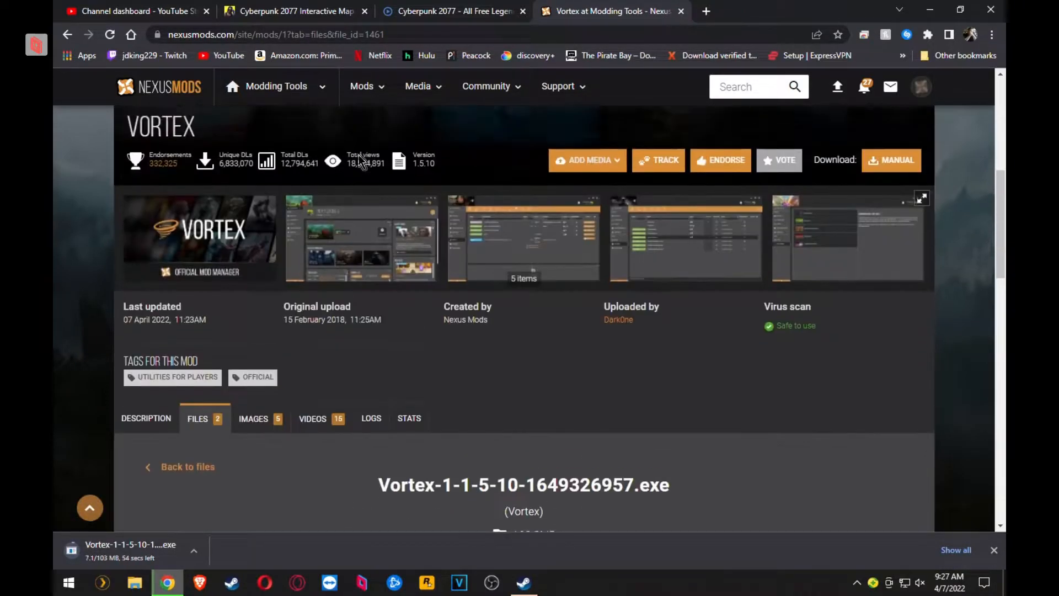
- Show Cyberpunk 2077's all-time popular mods and open Cyber Engine Tweaks and redscript in new tabs
{"action": "left_click", "coordinate": [276, 86]}
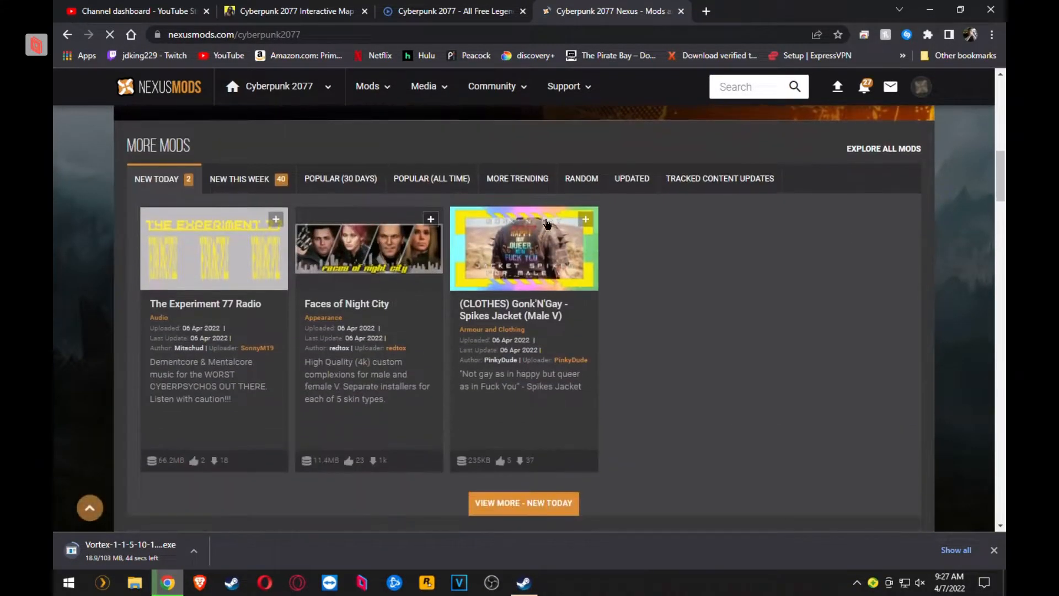
{"action": "left_click", "coordinate": [432, 178]}
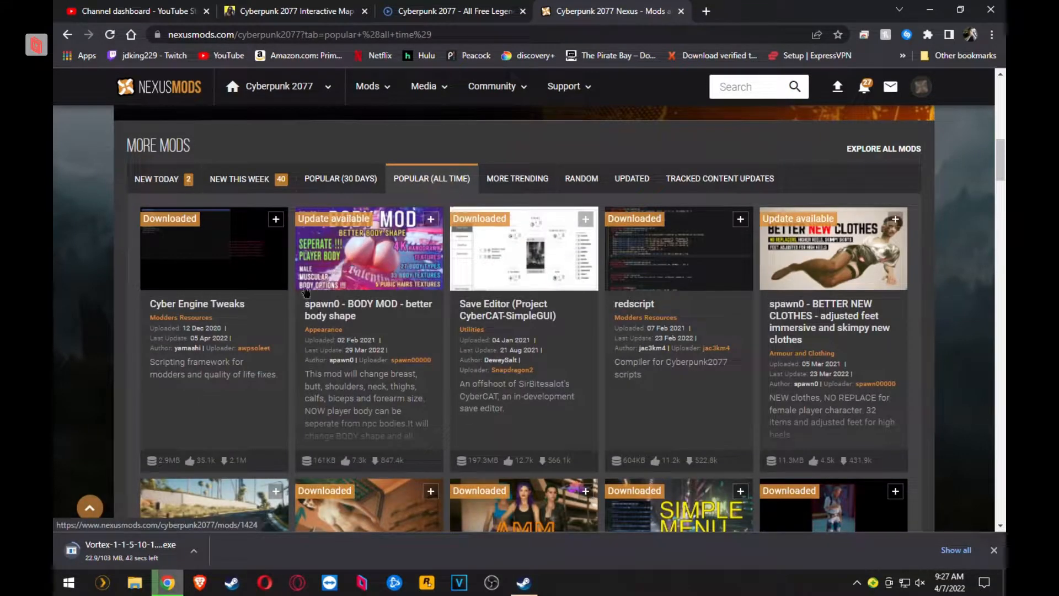
{"action": "right_click", "coordinate": [194, 269]}
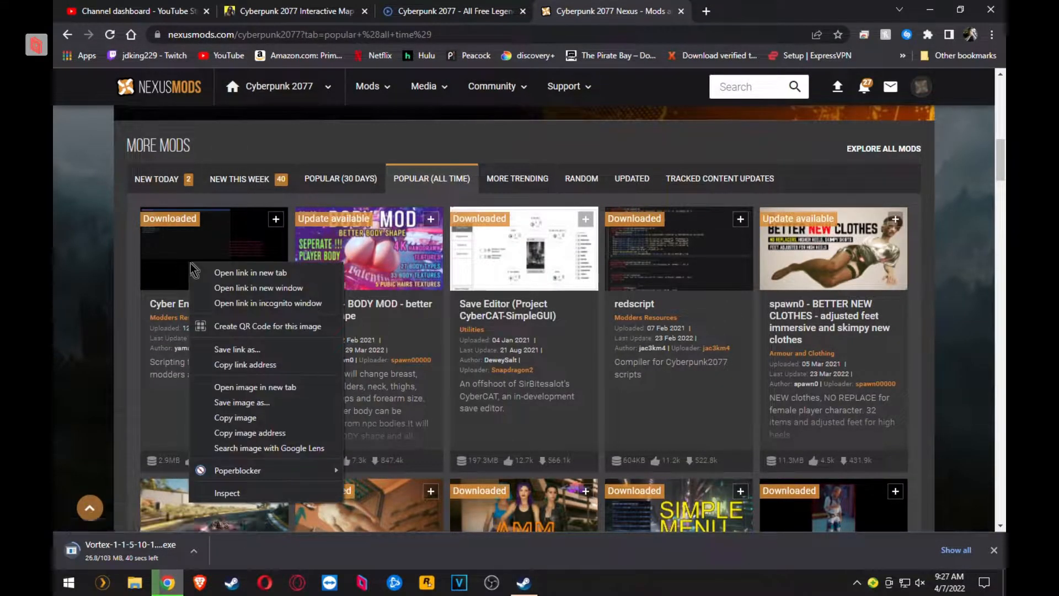
{"action": "left_click", "coordinate": [250, 273]}
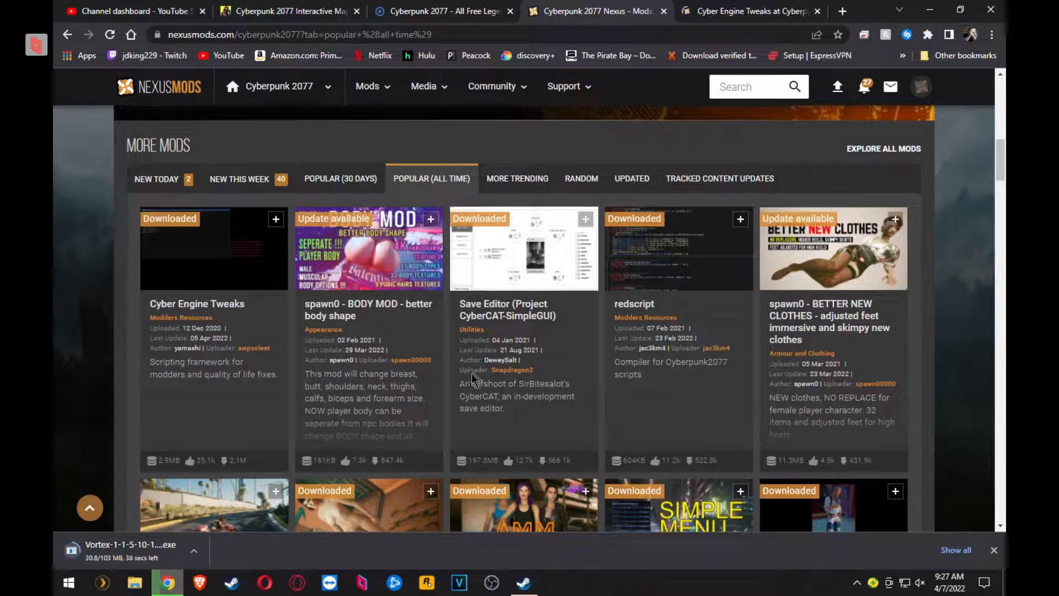
{"action": "left_click", "coordinate": [633, 303]}
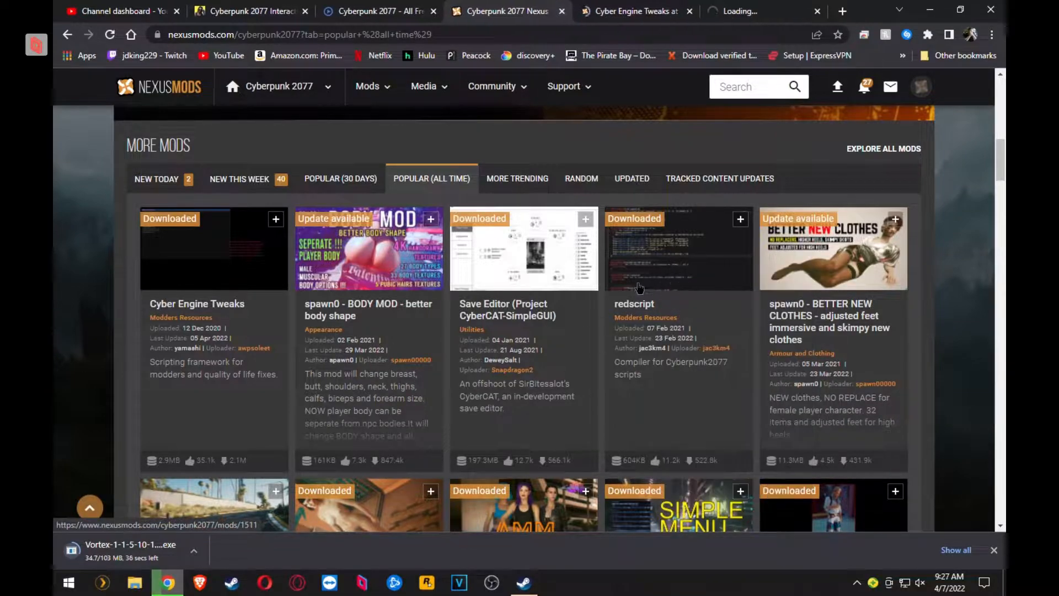
- Browse further down the list and load page 2 of the most-downloaded mods
{"action": "scroll", "scroll_direction": "down", "scroll_amount": 3}
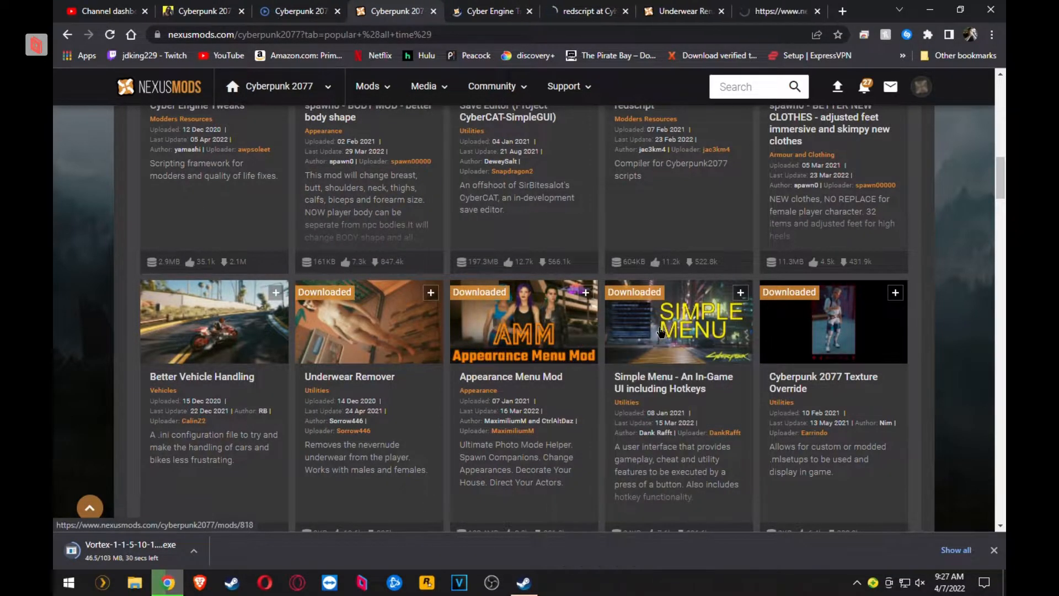
{"action": "scroll", "scroll_direction": "down", "scroll_amount": 3}
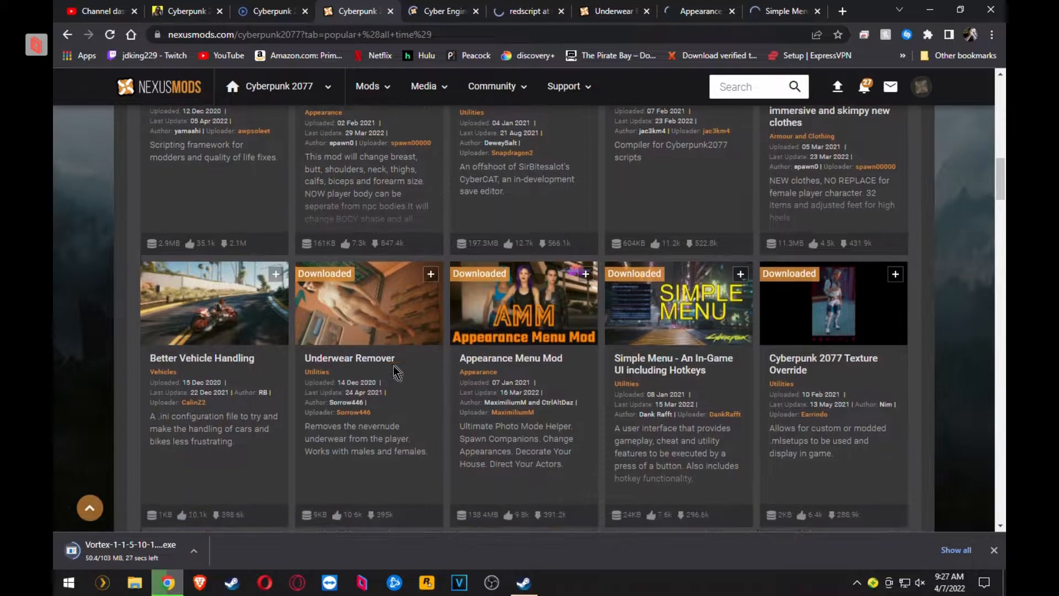
{"action": "scroll", "scroll_direction": "down", "scroll_amount": 3}
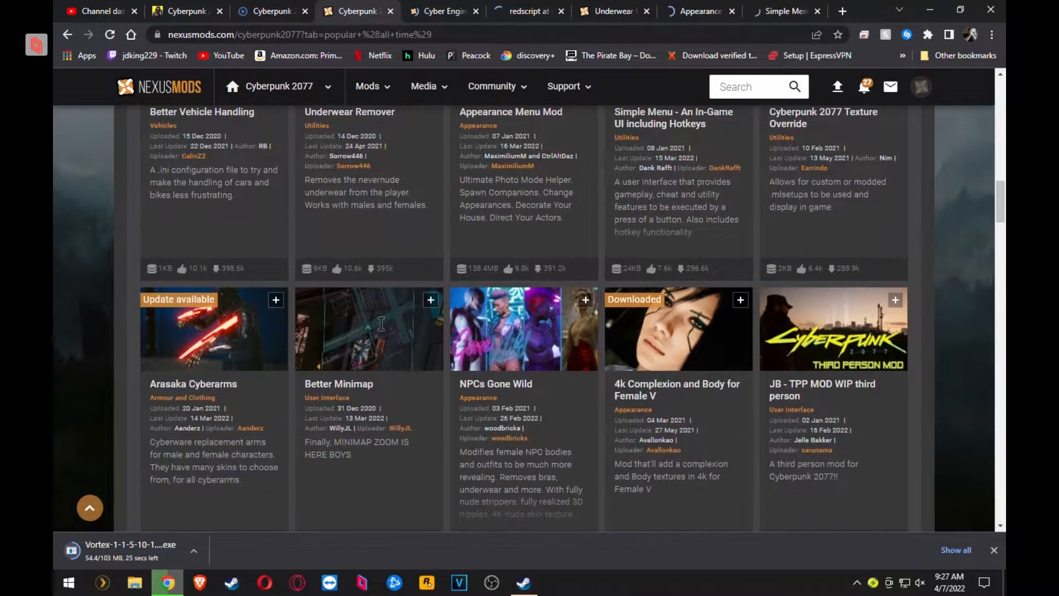
{"action": "scroll", "scroll_direction": "down", "scroll_amount": 3}
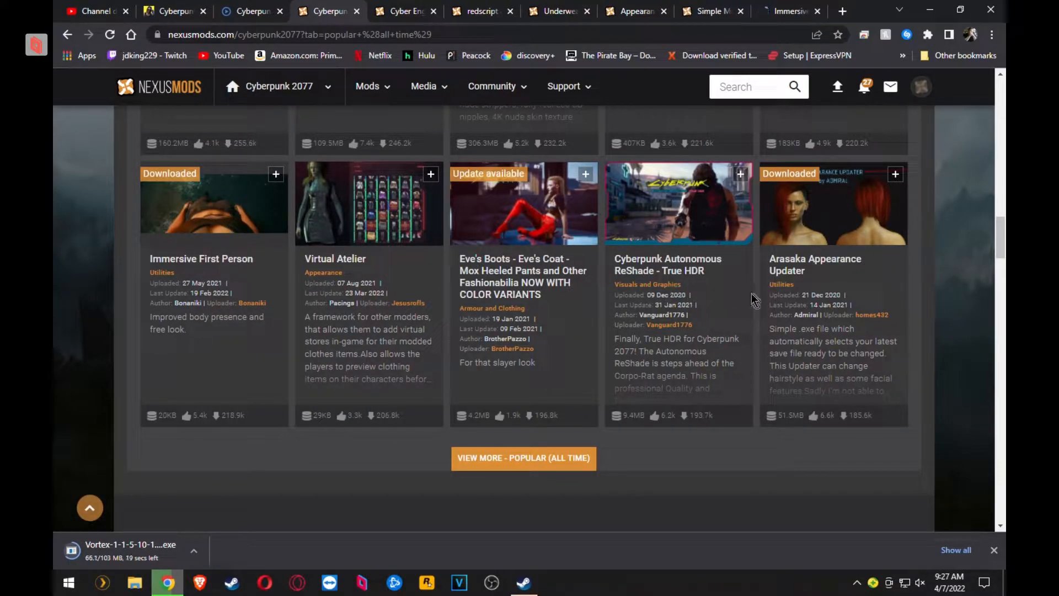
{"action": "left_click", "coordinate": [522, 458]}
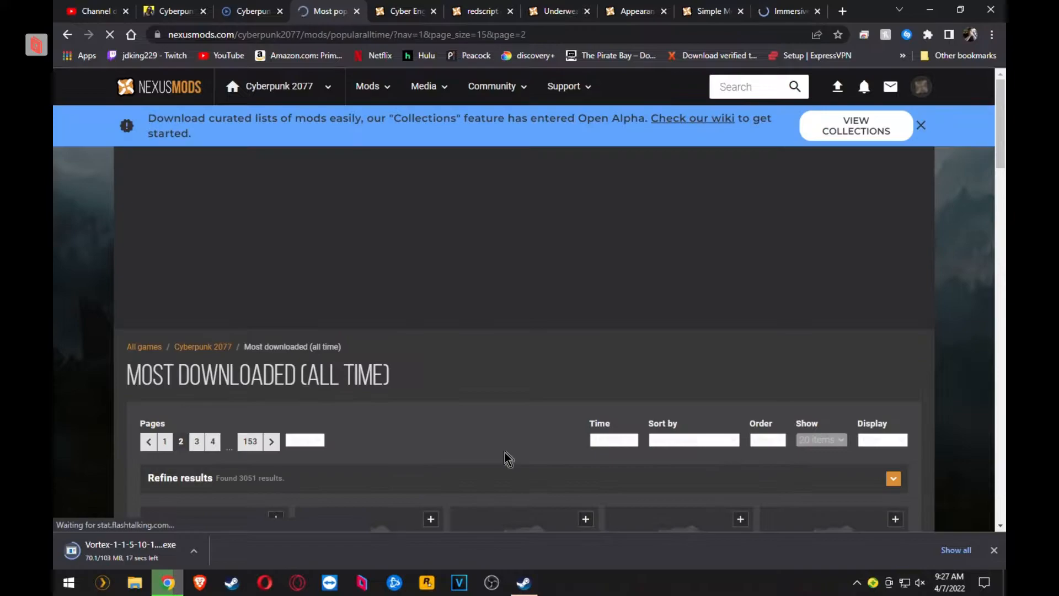
{"action": "scroll", "scroll_direction": "down", "scroll_amount": 3}
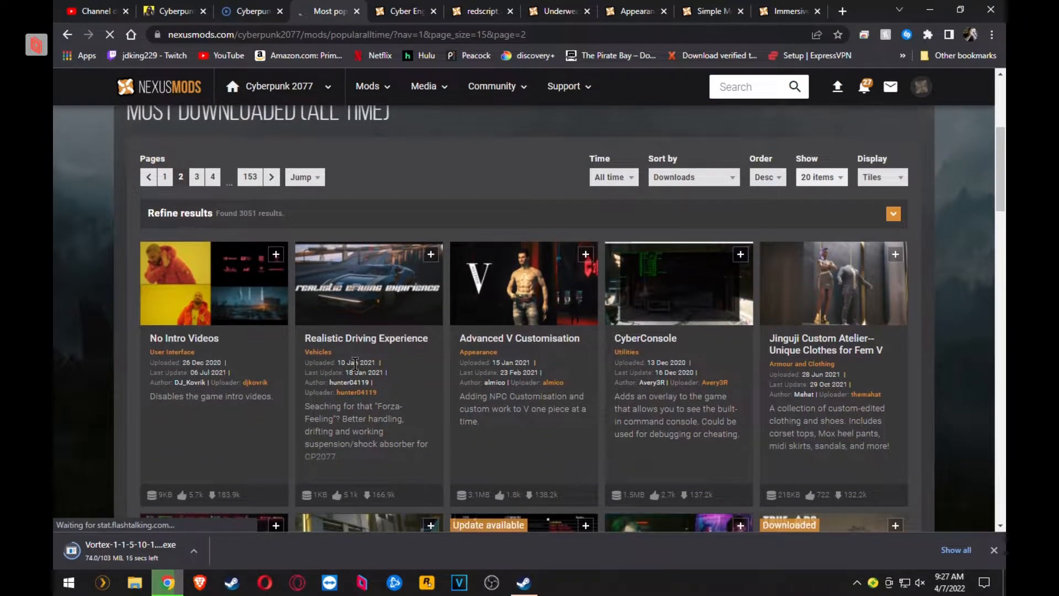
{"action": "scroll", "scroll_direction": "down", "scroll_amount": 3}
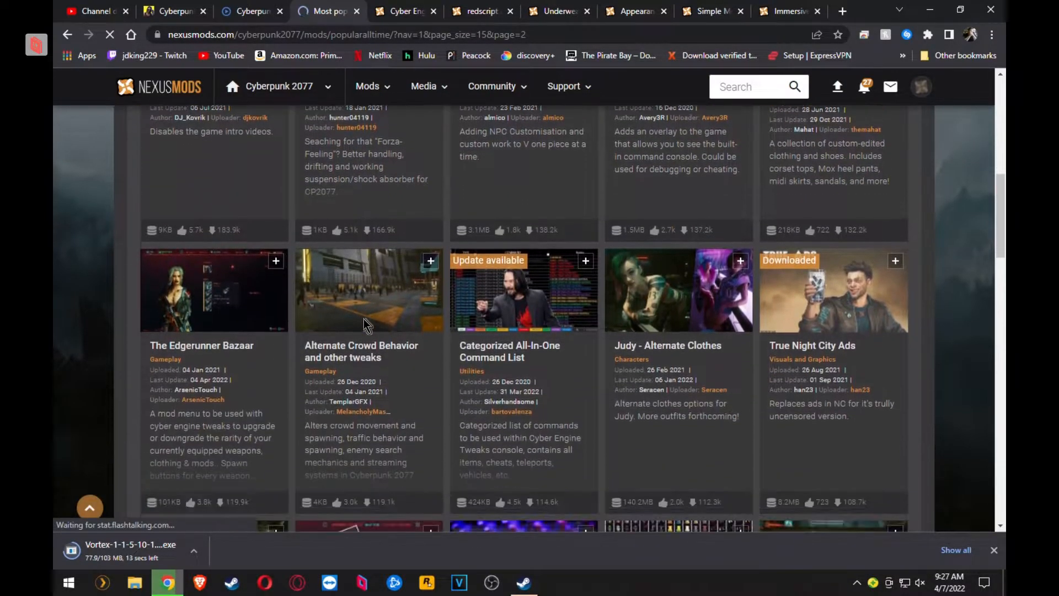
{"action": "scroll", "scroll_direction": "down", "scroll_amount": 3}
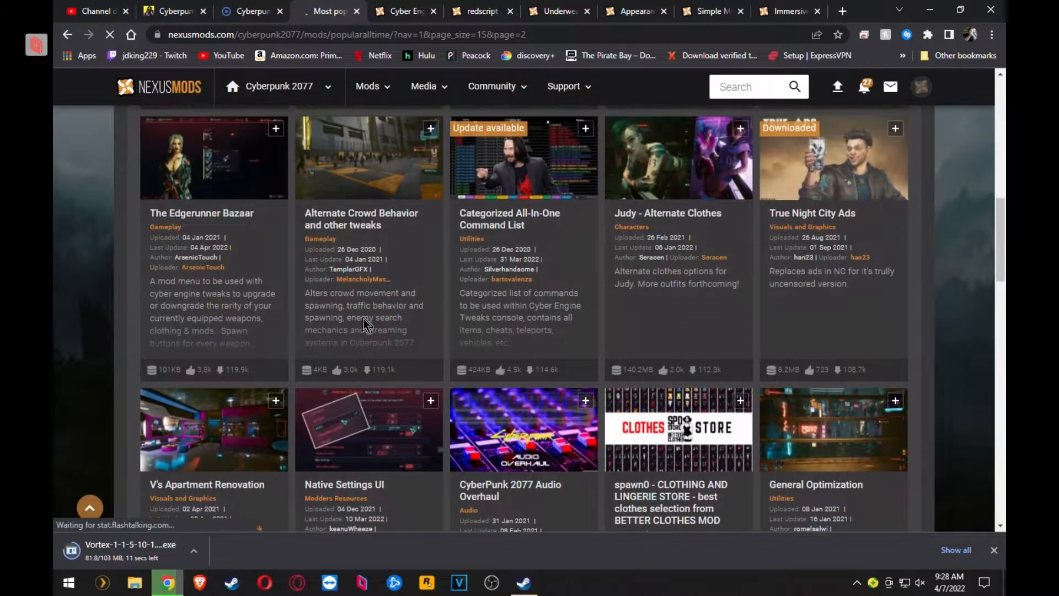
{"action": "scroll", "scroll_direction": "down", "scroll_amount": 3}
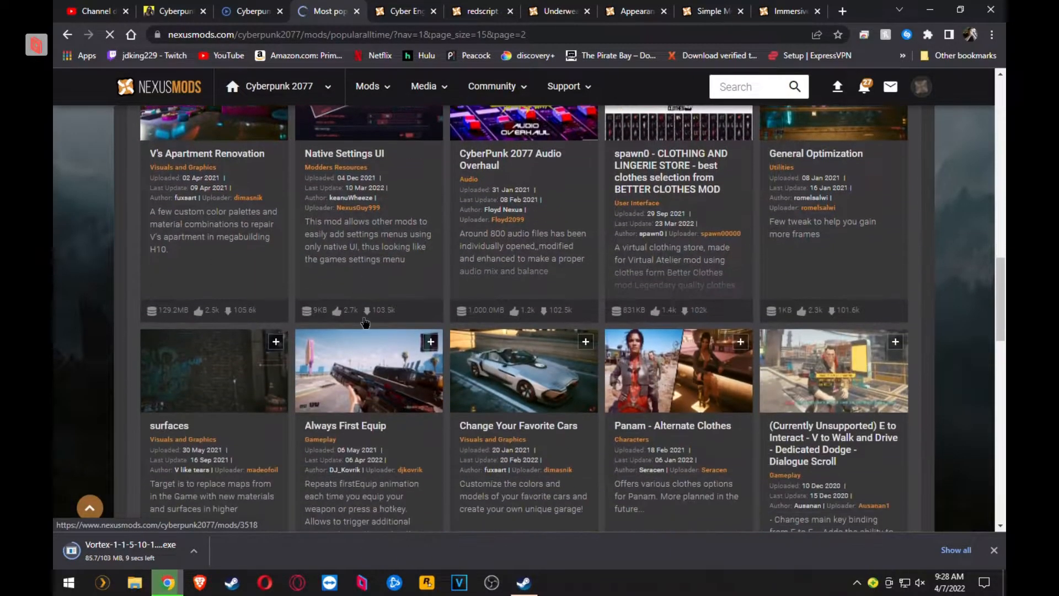
{"action": "scroll", "scroll_direction": "down", "scroll_amount": 3}
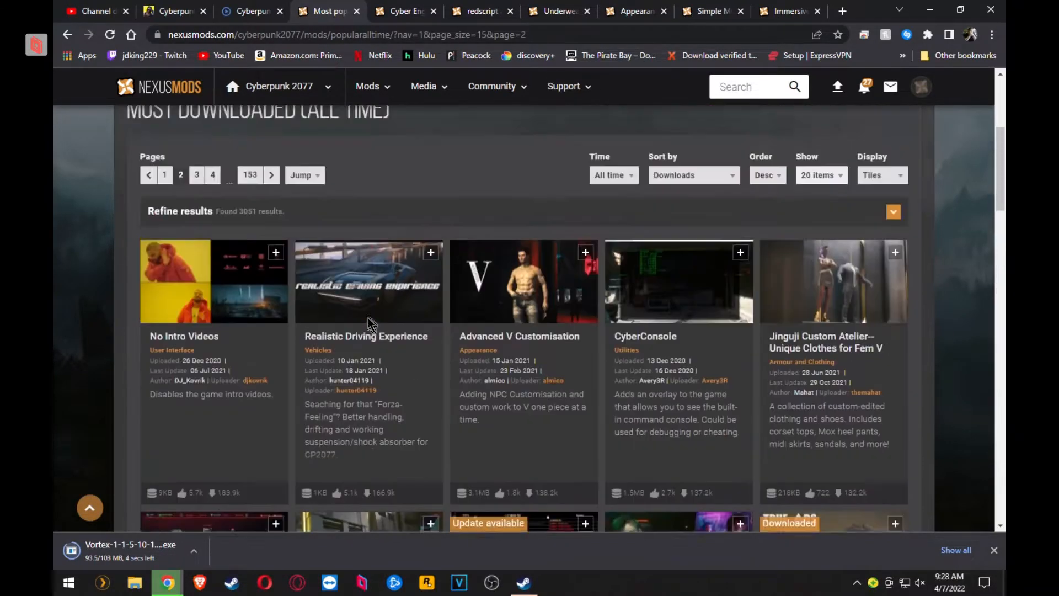
{"action": "scroll", "scroll_direction": "up", "scroll_amount": 3}
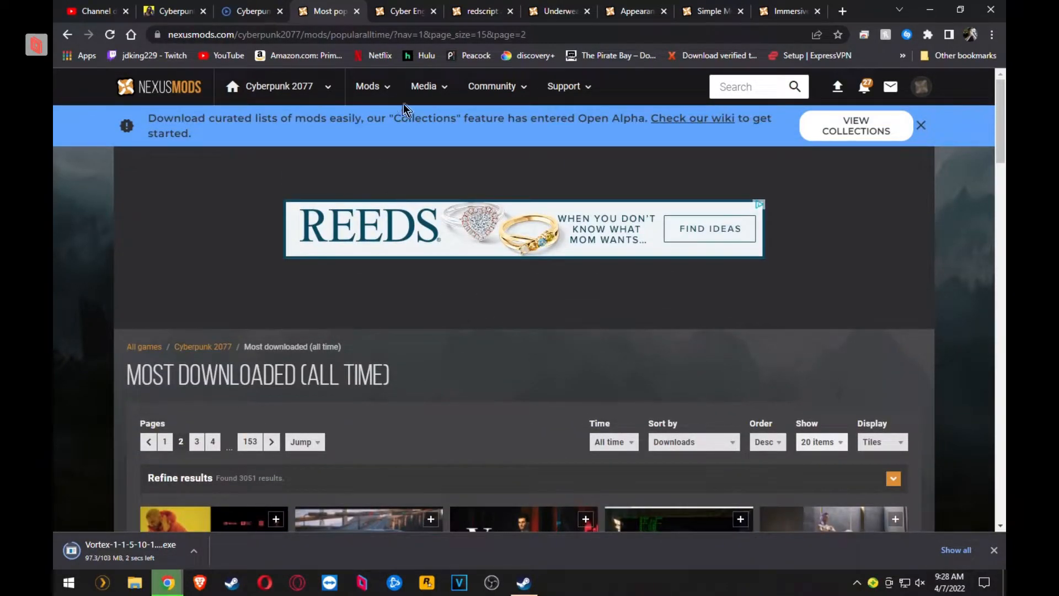
- Reach the download history and open the Multi Pose Pack Framework page in a new tab
{"action": "left_click", "coordinate": [367, 86]}
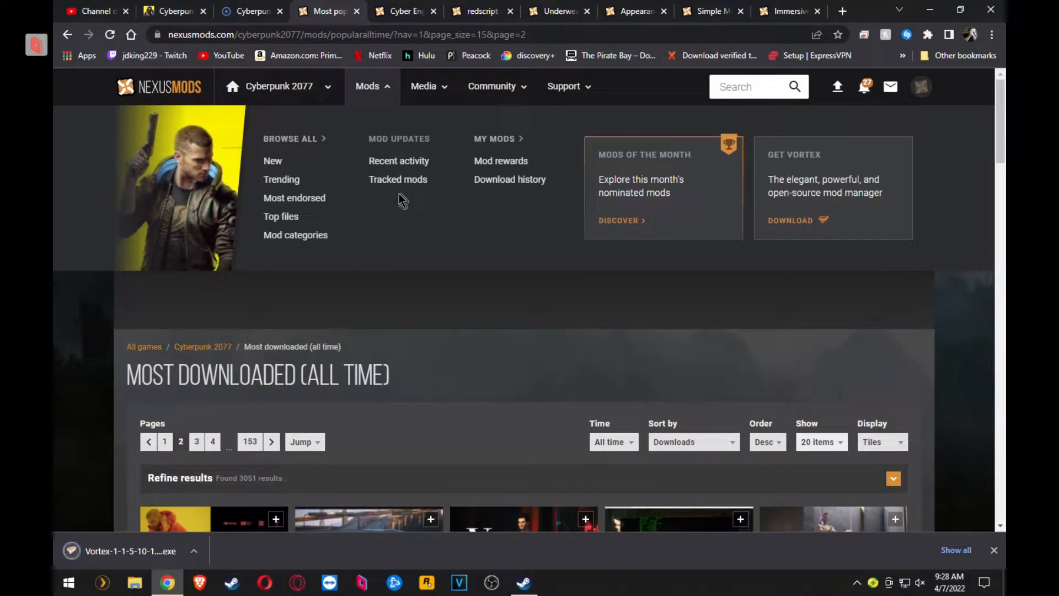
{"action": "left_click", "coordinate": [509, 179]}
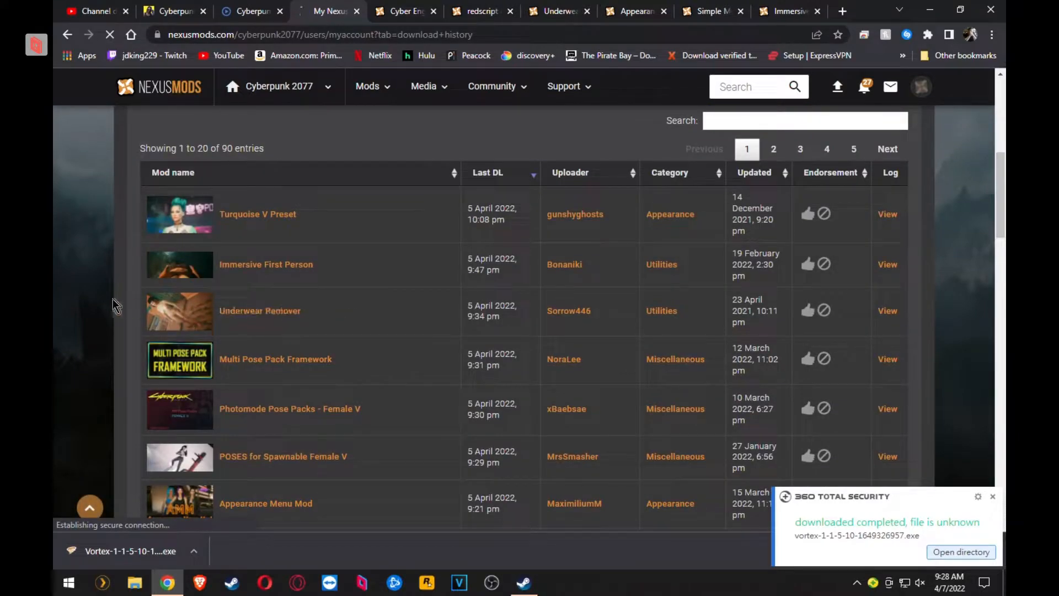
{"action": "scroll", "scroll_direction": "down", "scroll_amount": 3}
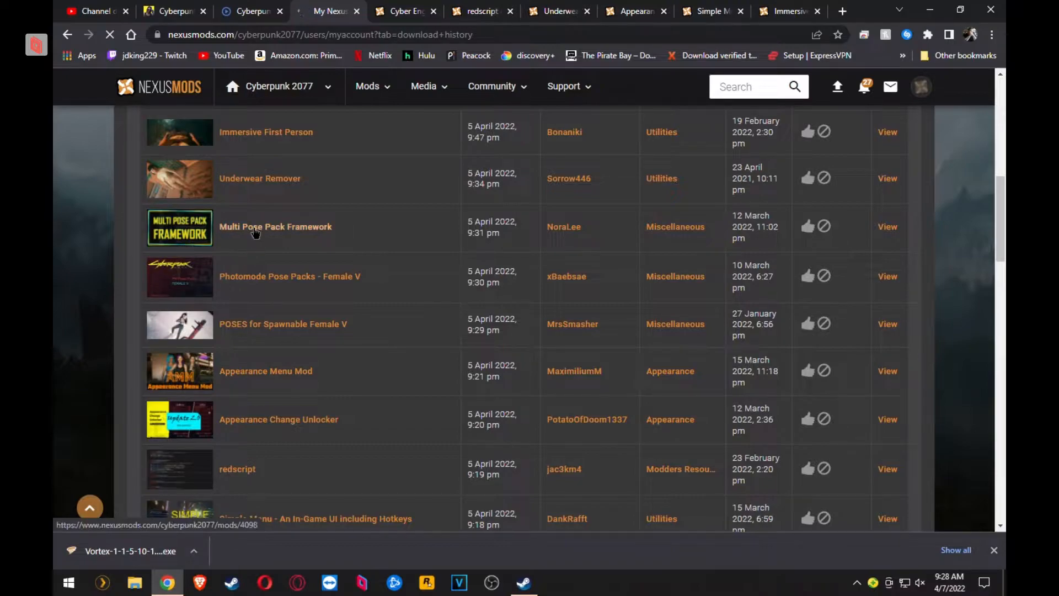
{"action": "left_click", "coordinate": [275, 226]}
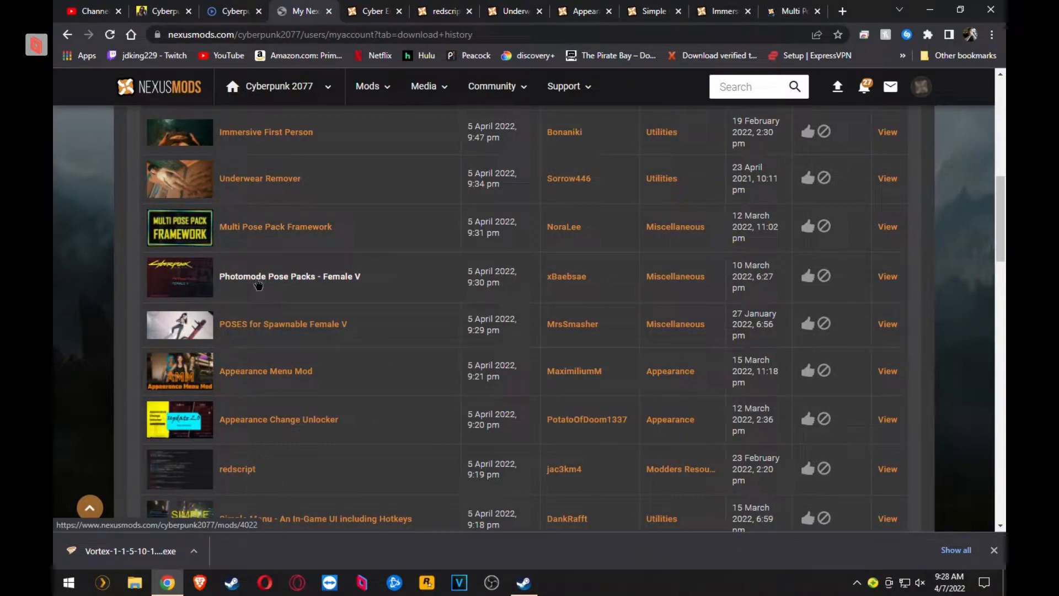
- Scroll through the rest of the download history list
{"action": "scroll", "scroll_direction": "down", "scroll_amount": 3}
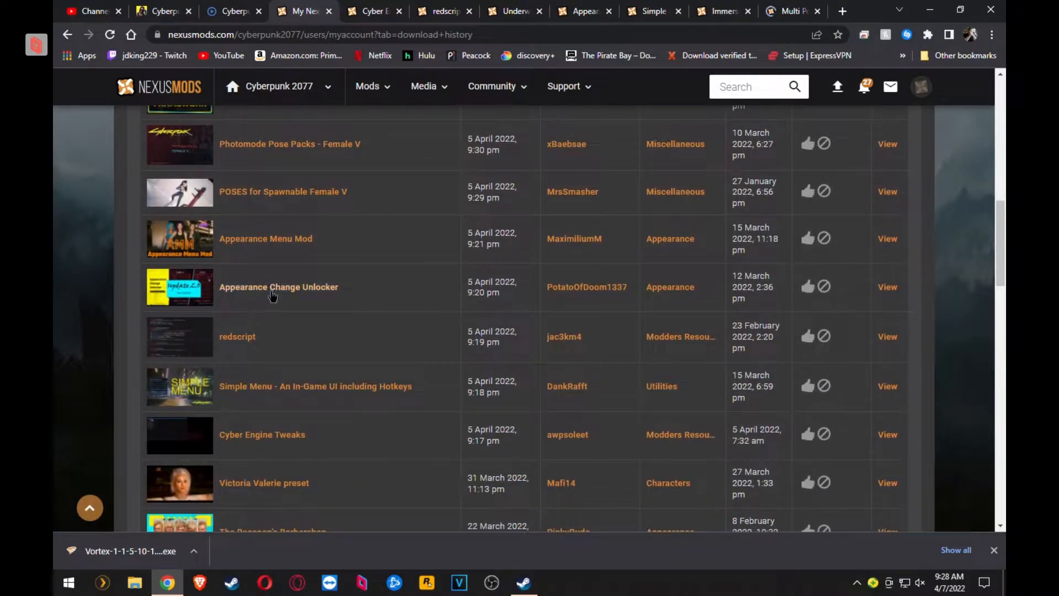
{"action": "scroll", "scroll_direction": "down", "scroll_amount": 3}
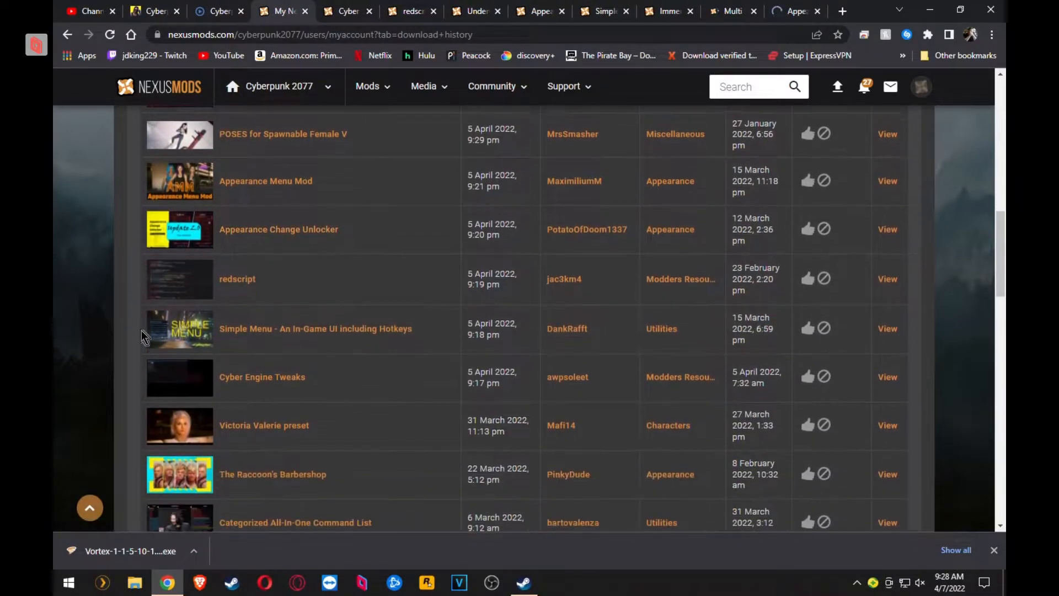
{"action": "scroll", "scroll_direction": "down", "scroll_amount": 3}
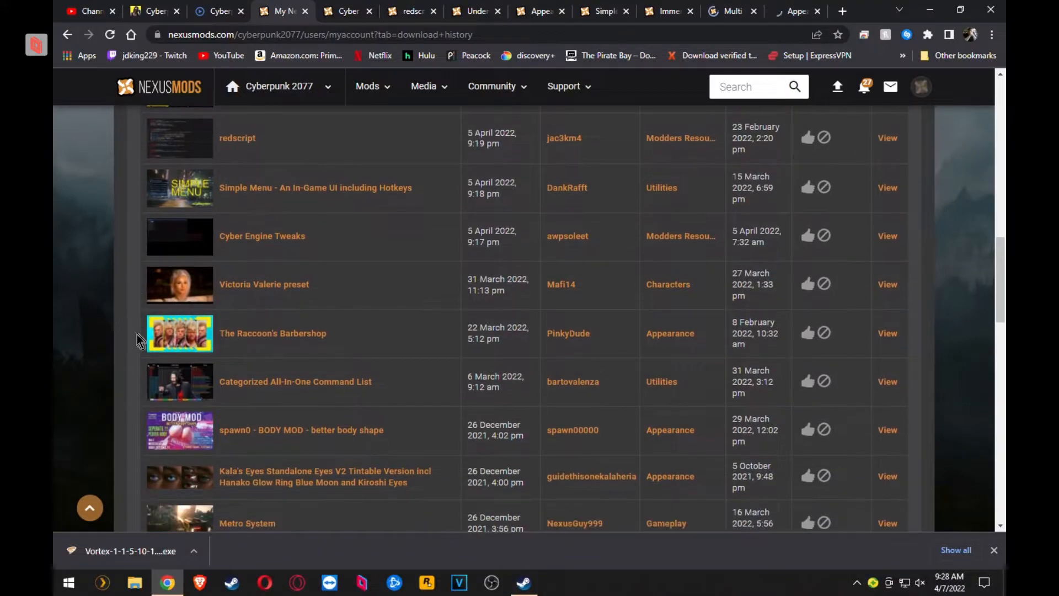
{"action": "scroll", "scroll_direction": "down", "scroll_amount": 3}
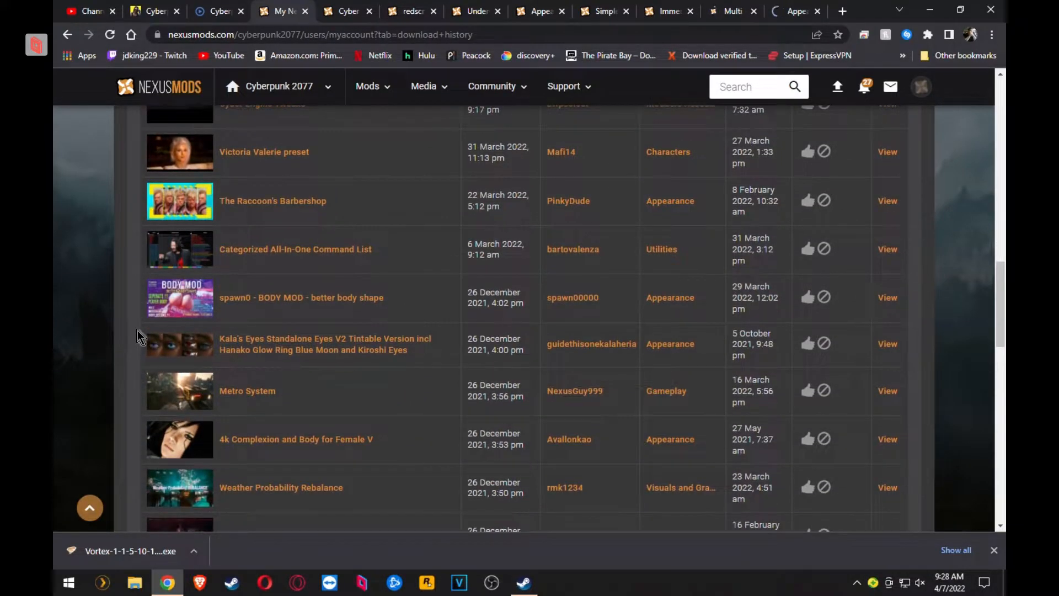
{"action": "scroll", "scroll_direction": "up", "scroll_amount": 3}
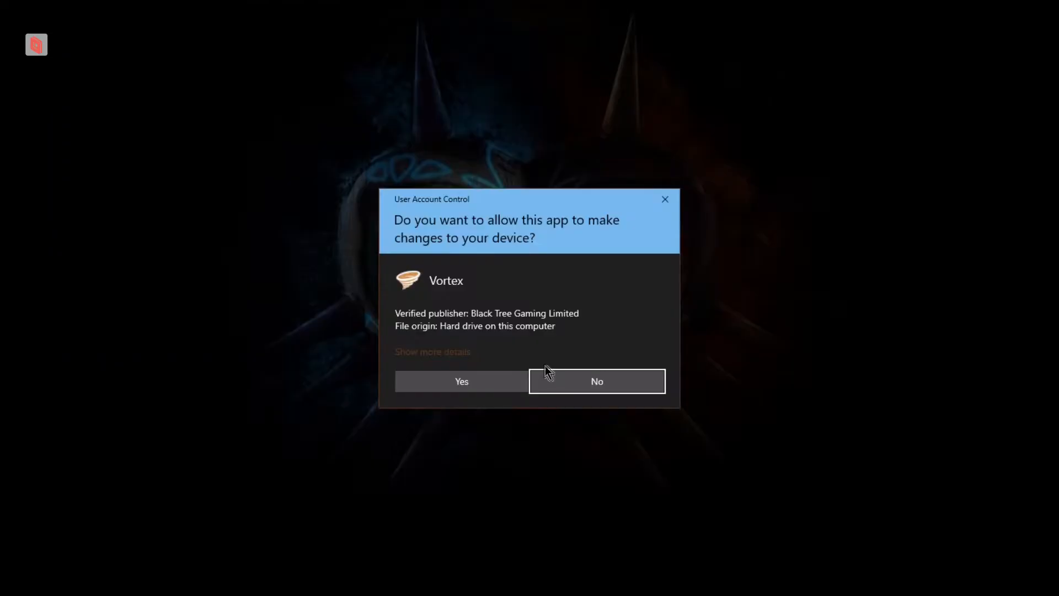
- Allow the Vortex installer to make device changes so Vortex installs and starts up
{"action": "left_click", "coordinate": [461, 381]}
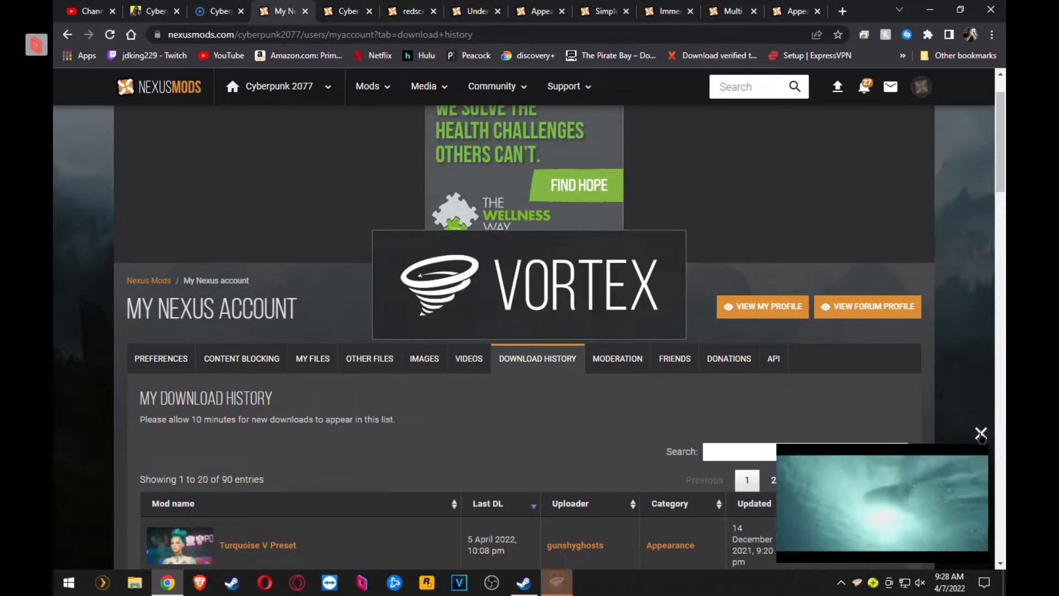
{"action": "left_click", "coordinate": [981, 433]}
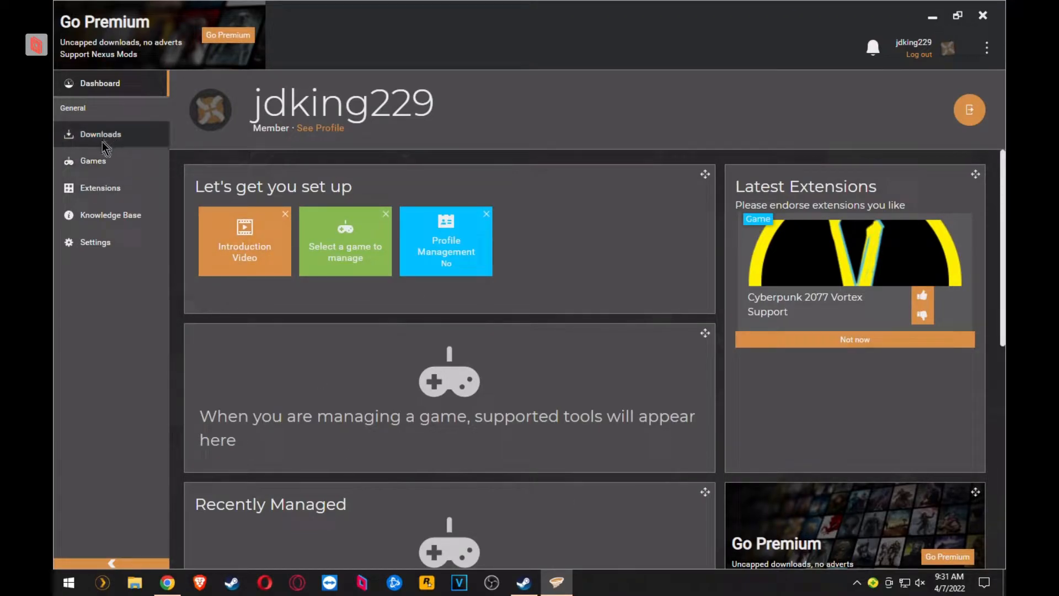
- Search the Games list for 'cyberpunk' and set Cyberpunk 2077 as a managed game
{"action": "left_click", "coordinate": [92, 160]}
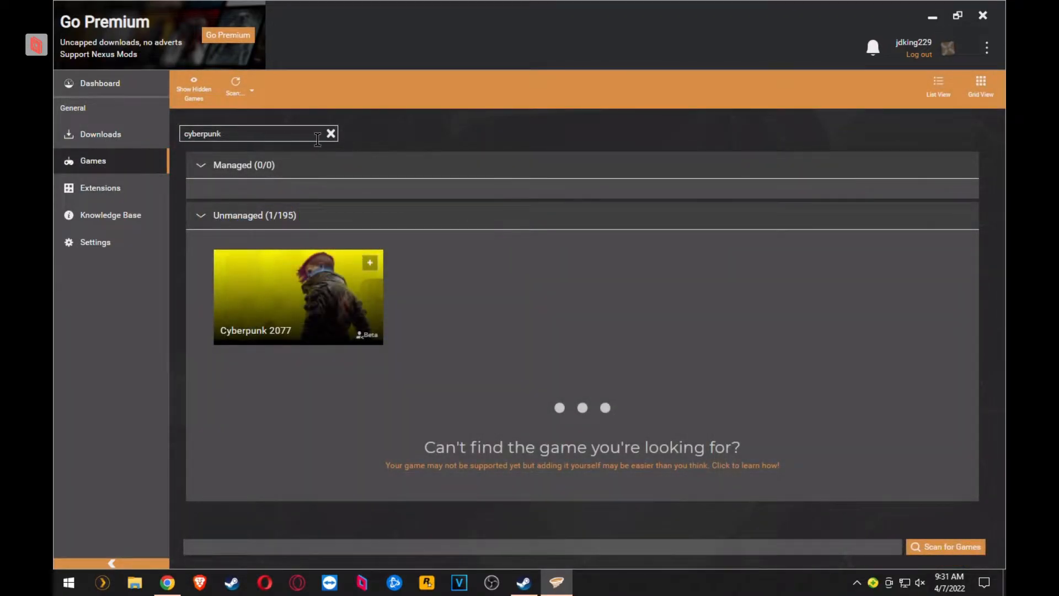
{"action": "left_click", "coordinate": [330, 134]}
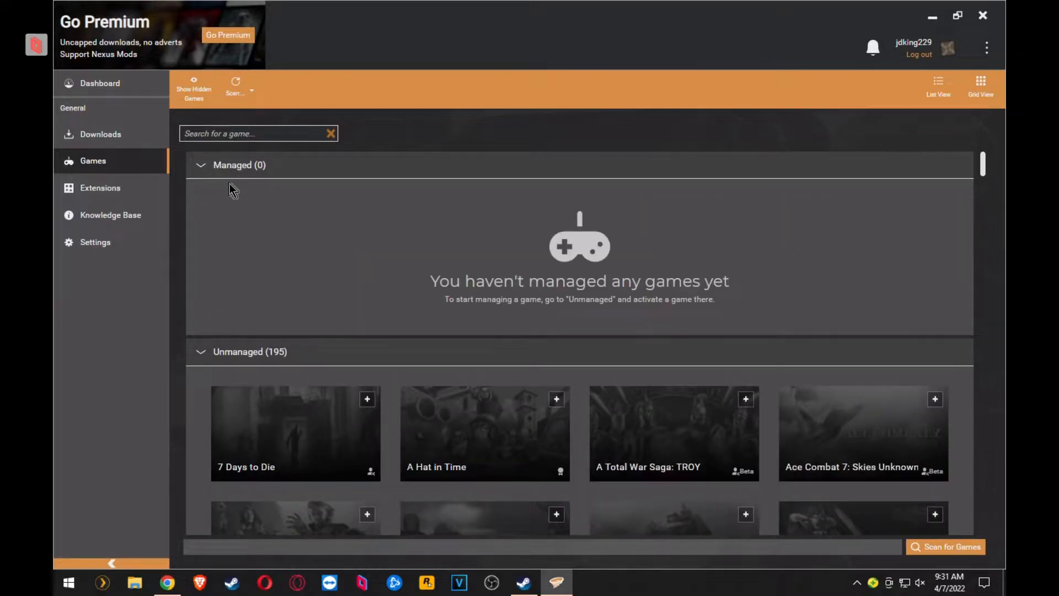
{"action": "left_click", "coordinate": [258, 133]}
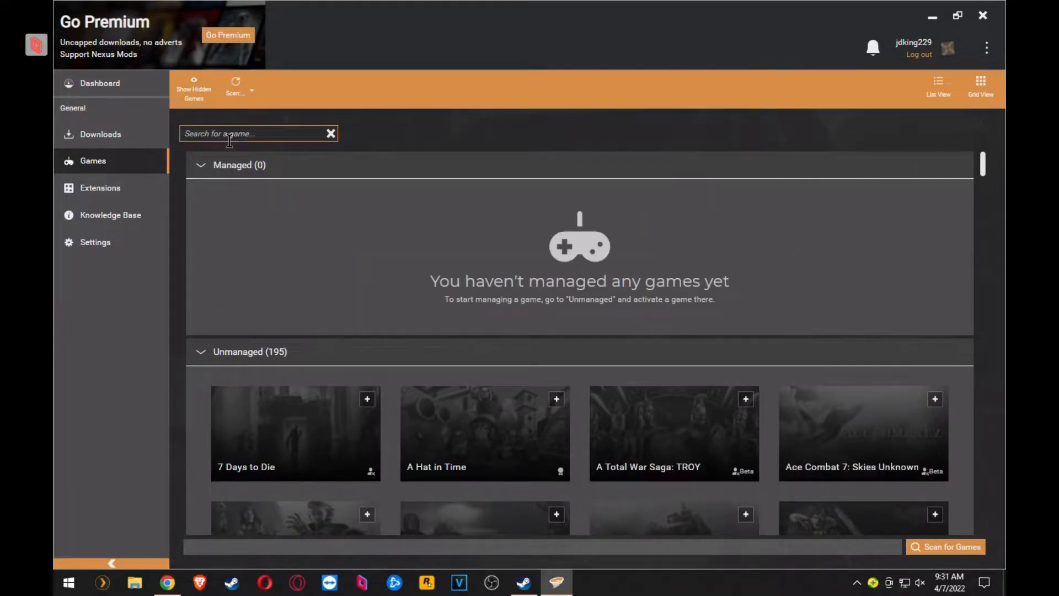
{"action": "type", "text": "cyberpunk"}
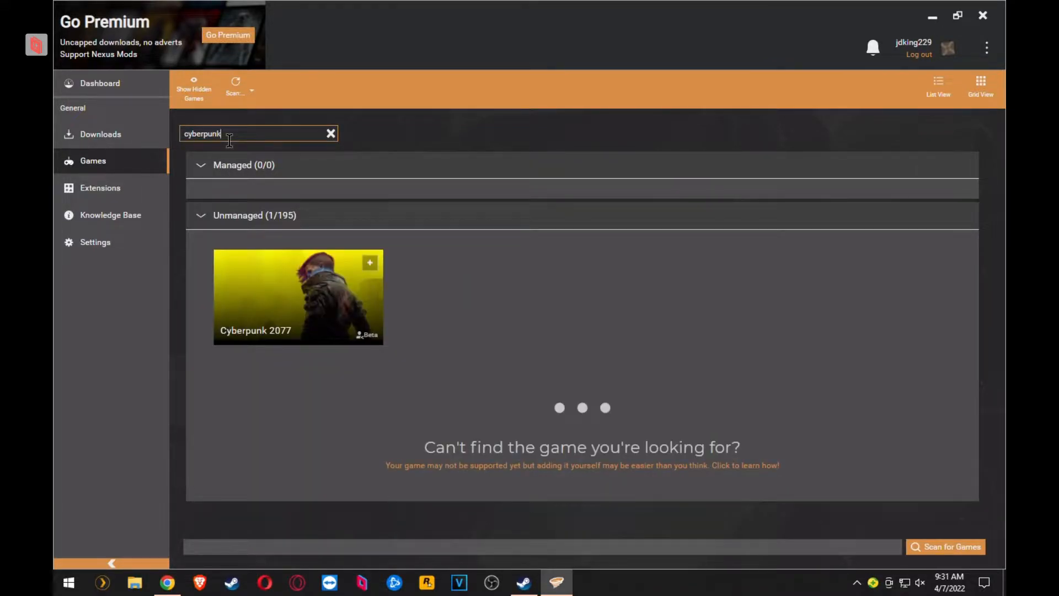
{"action": "mouse_move", "coordinate": [297, 297]}
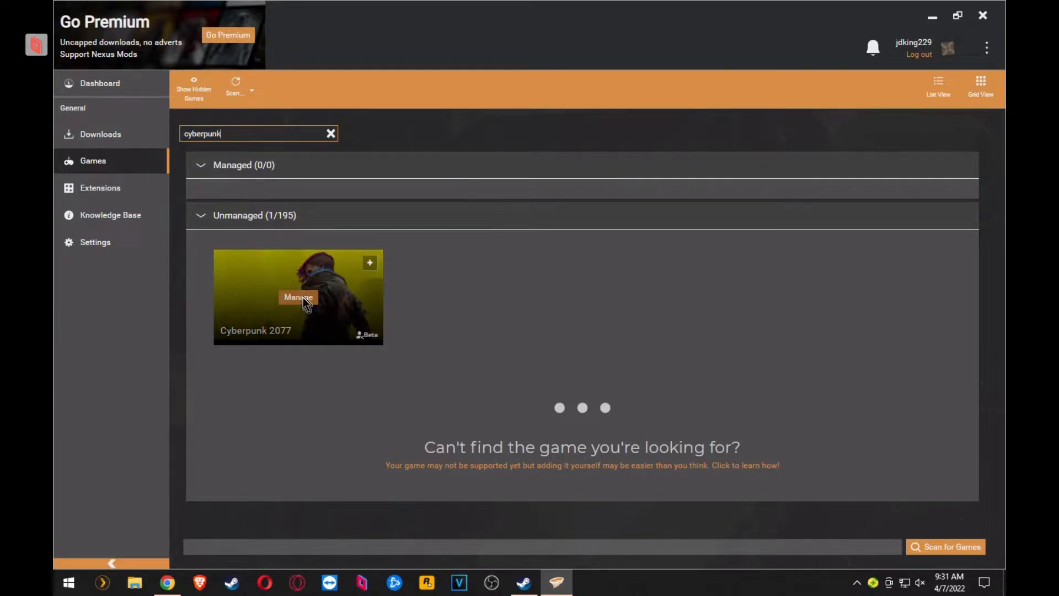
{"action": "left_click", "coordinate": [298, 297]}
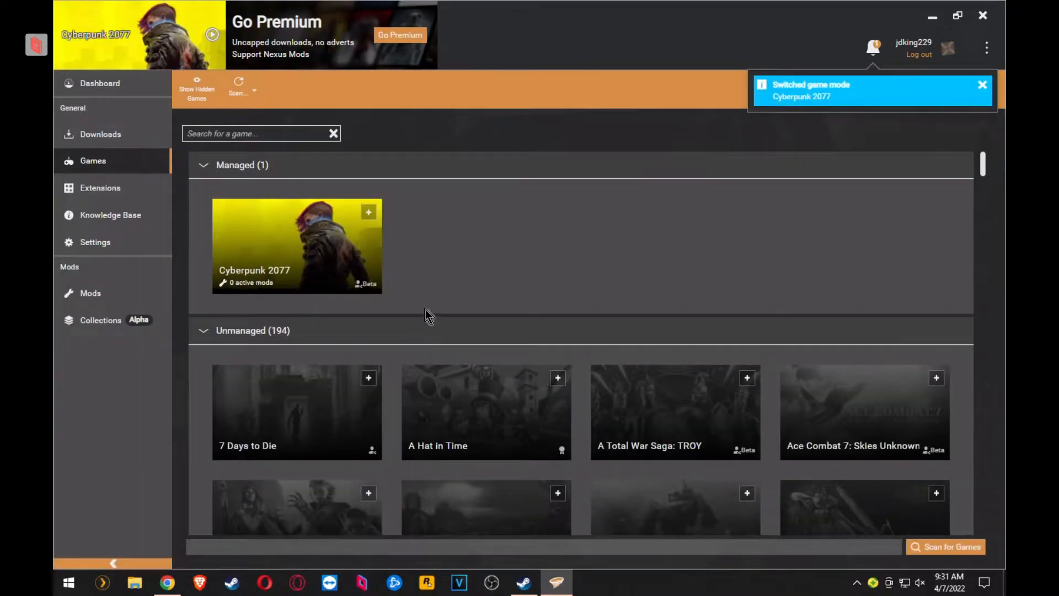
{"action": "mouse_move", "coordinate": [849, 111]}
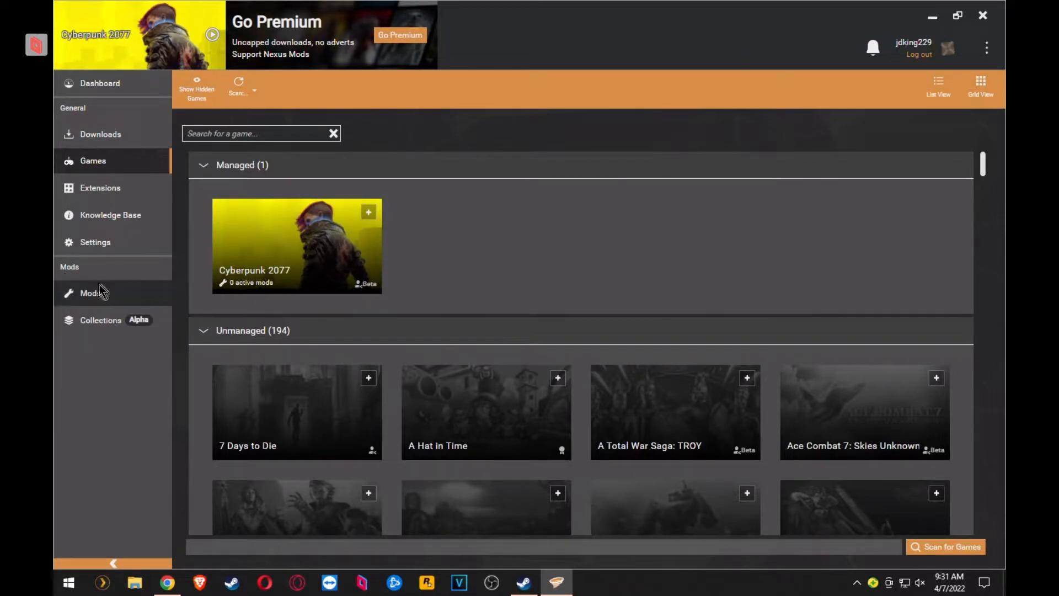
- Close the download history and start the manual download of the Cyber Engine Tweaks main file for 1.52.1
{"action": "left_click", "coordinate": [91, 293]}
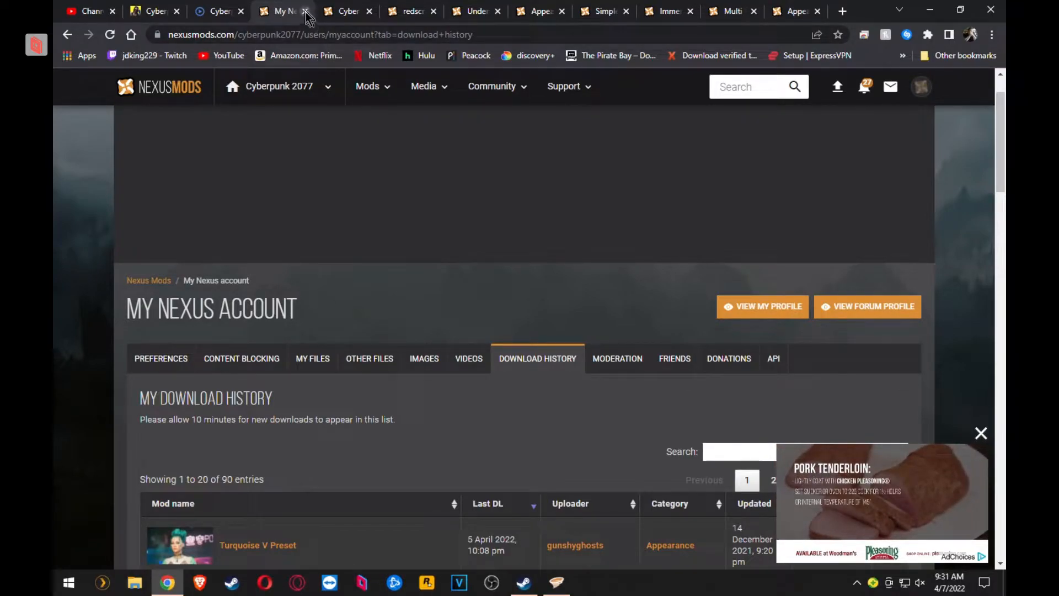
{"action": "left_click", "coordinate": [303, 11]}
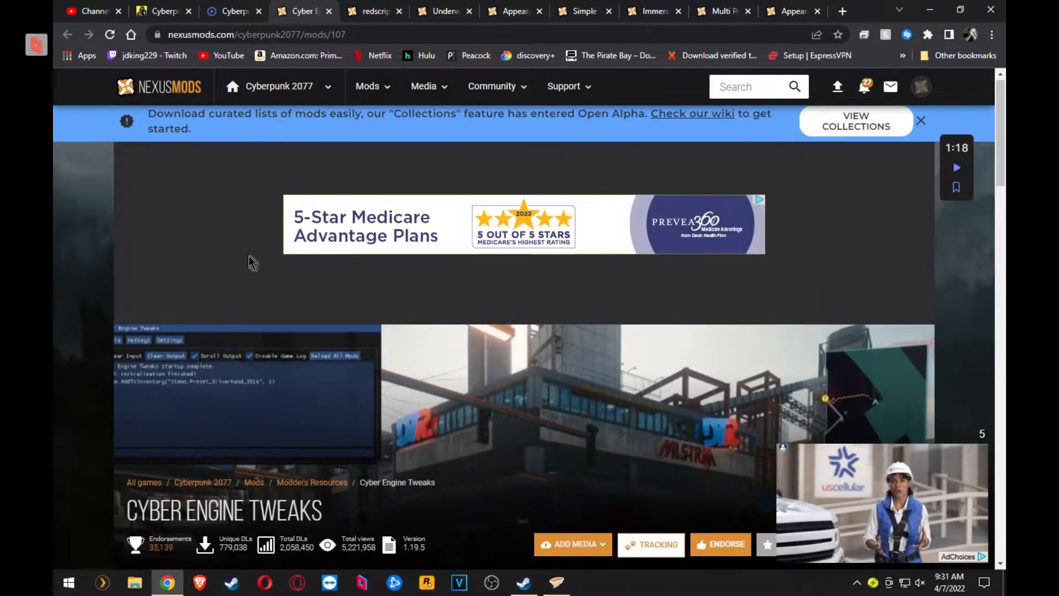
{"action": "scroll", "scroll_direction": "down", "scroll_amount": 3}
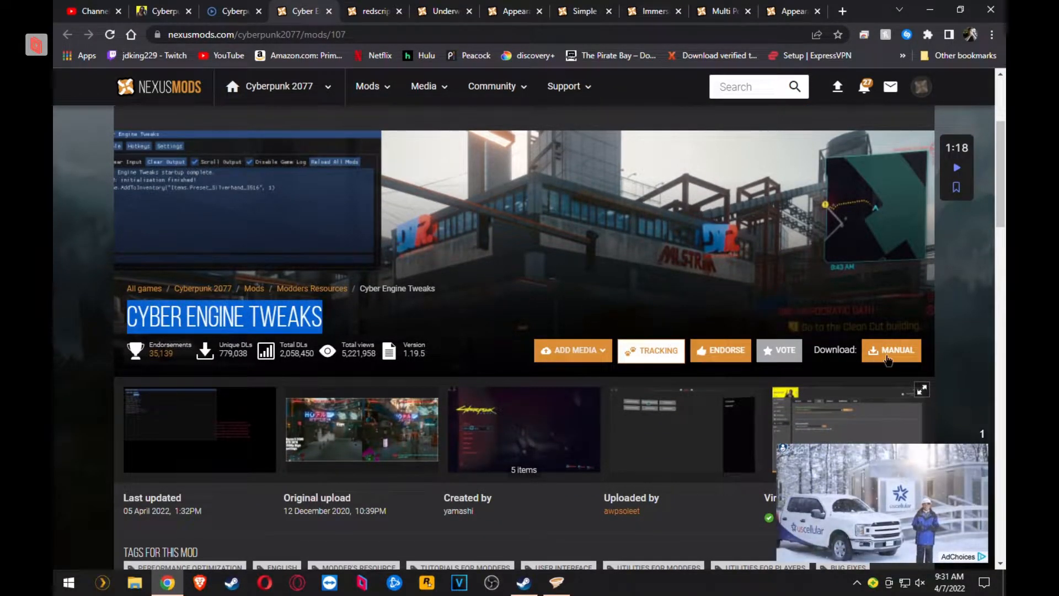
{"action": "left_click", "coordinate": [890, 350]}
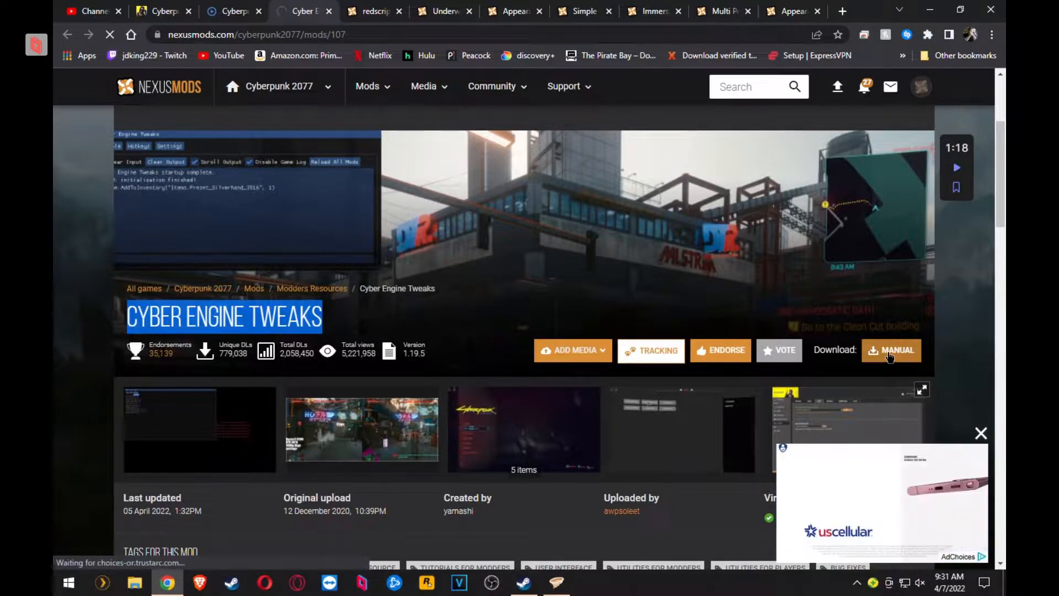
{"action": "left_click", "coordinate": [891, 350]}
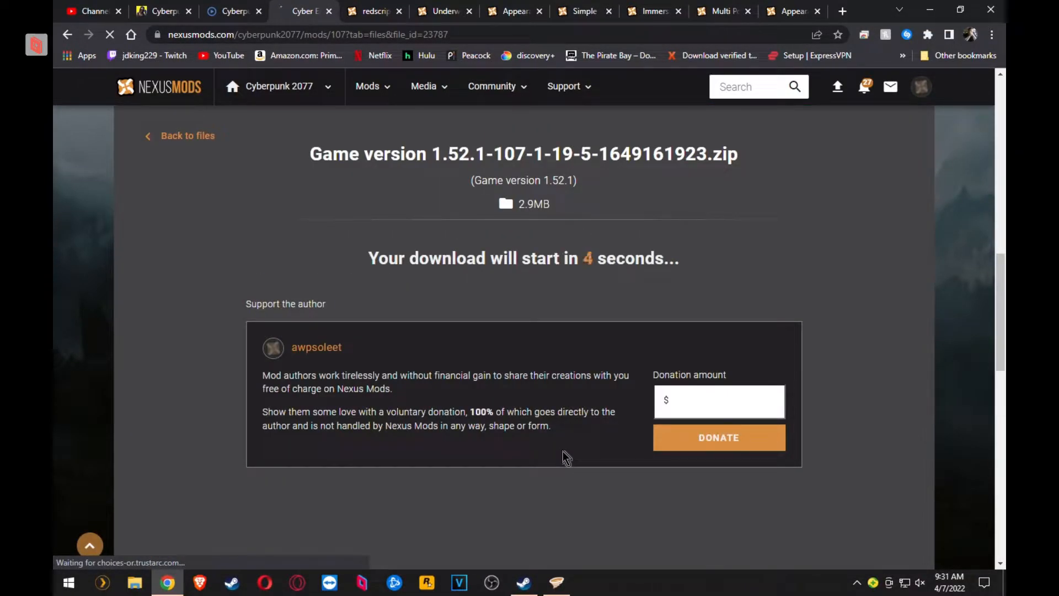
{"action": "mouse_move", "coordinate": [525, 461]}
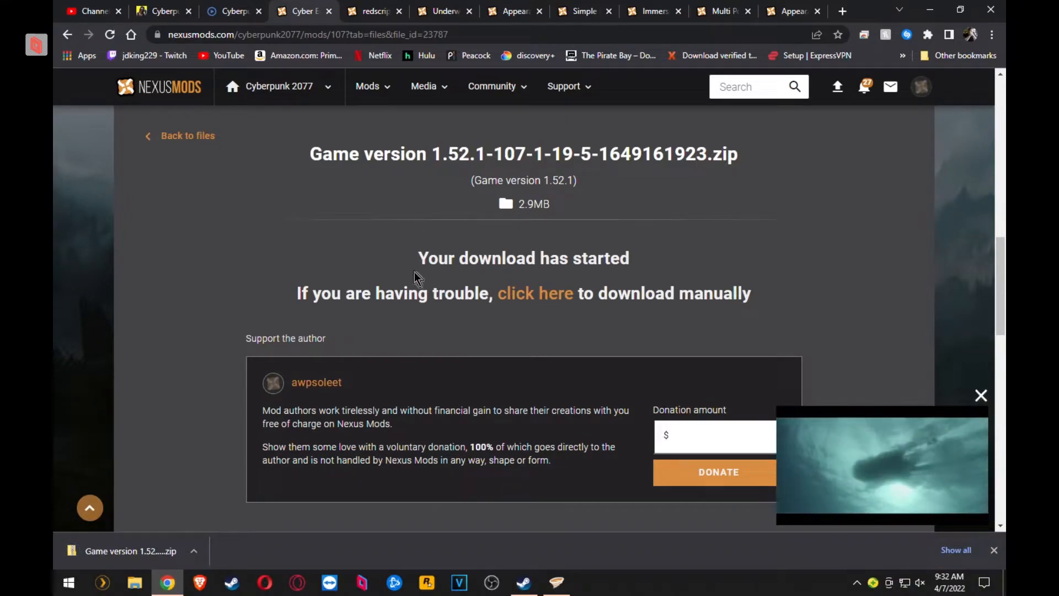
- Install the Cyber Engine Tweaks archive from the Downloads folder, allowing its DLL changes
{"action": "left_click", "coordinate": [556, 581]}
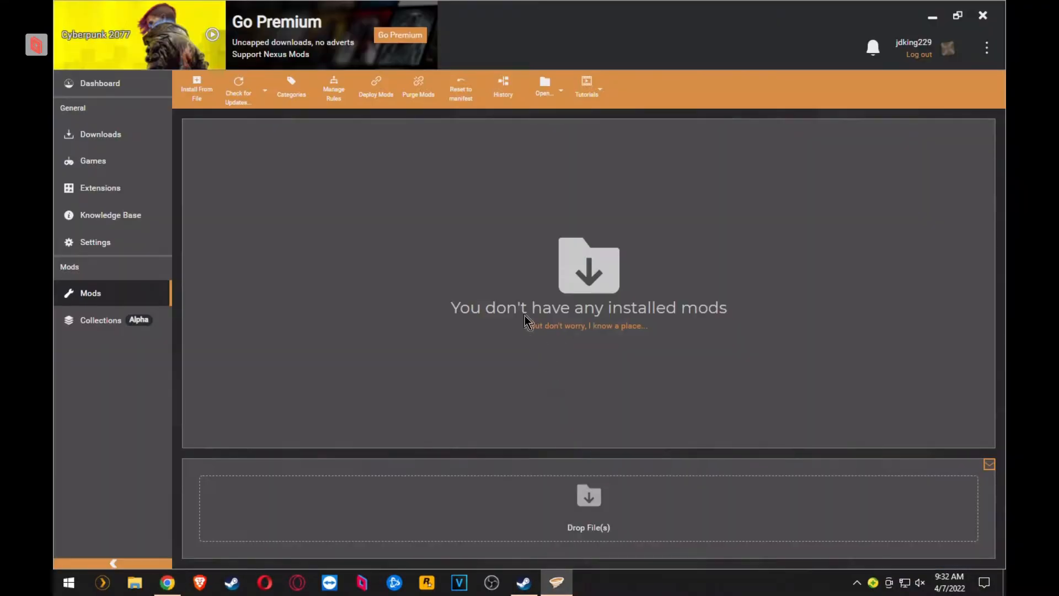
{"action": "left_click", "coordinate": [544, 86]}
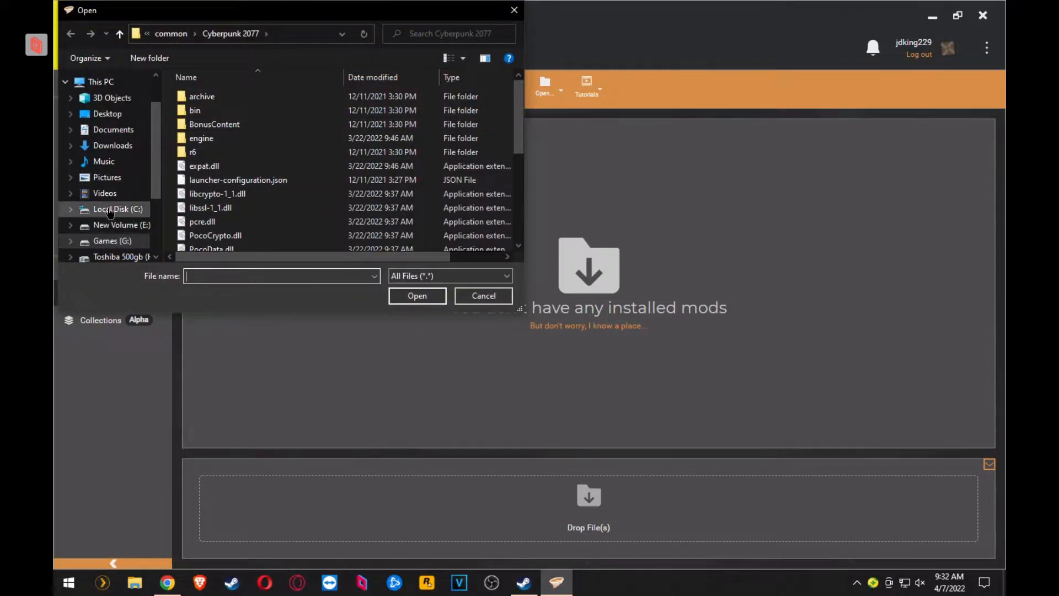
{"action": "left_click", "coordinate": [112, 146]}
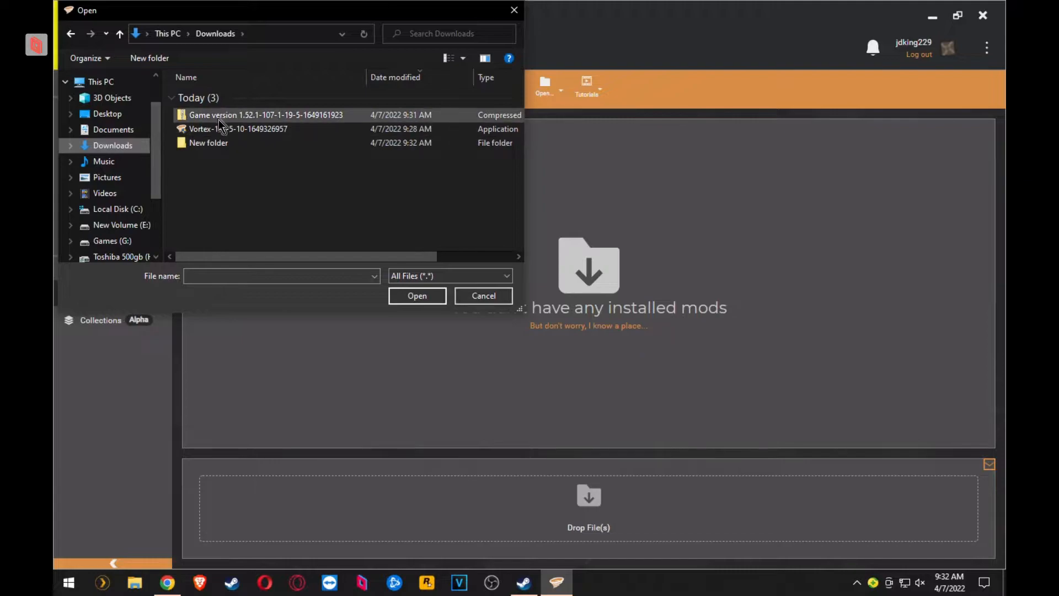
{"action": "left_click", "coordinate": [417, 295]}
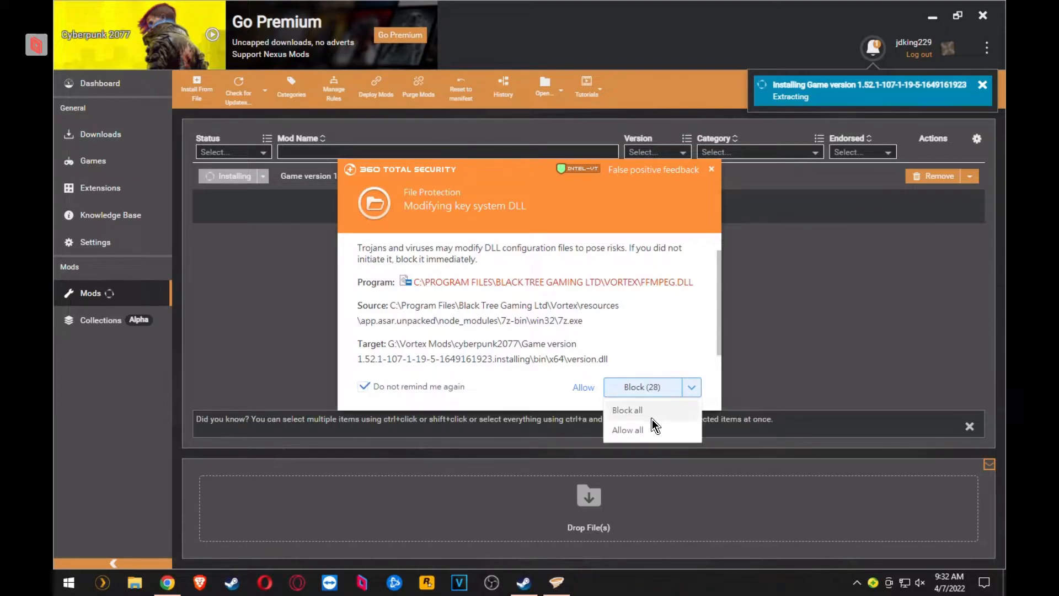
{"action": "left_click", "coordinate": [627, 429]}
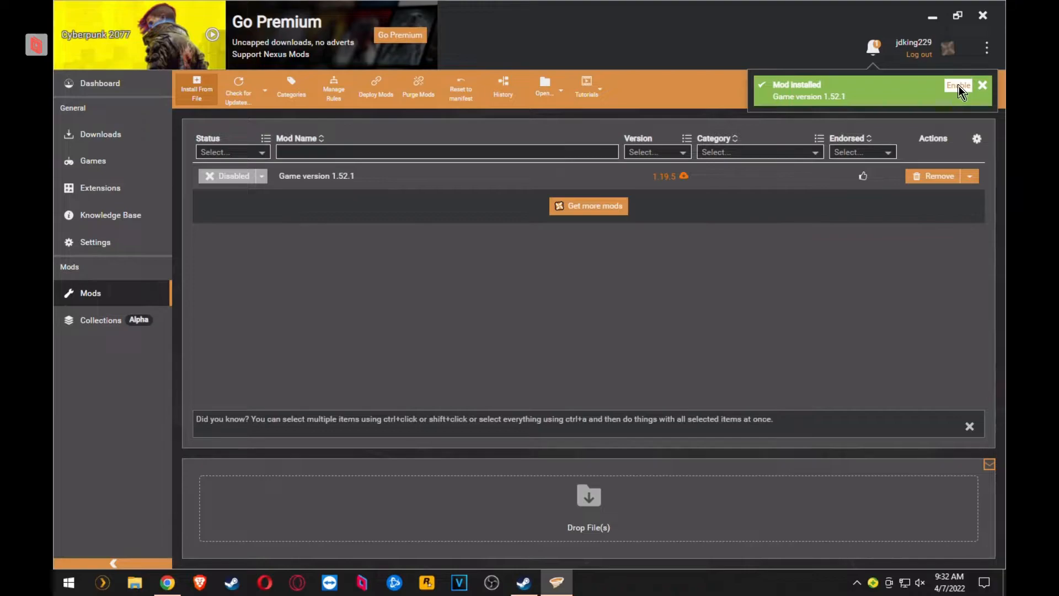
- Enable the Cyber Engine Tweaks (game version 1.52.1) mod from the install notification and its actions menu
{"action": "left_click", "coordinate": [958, 86]}
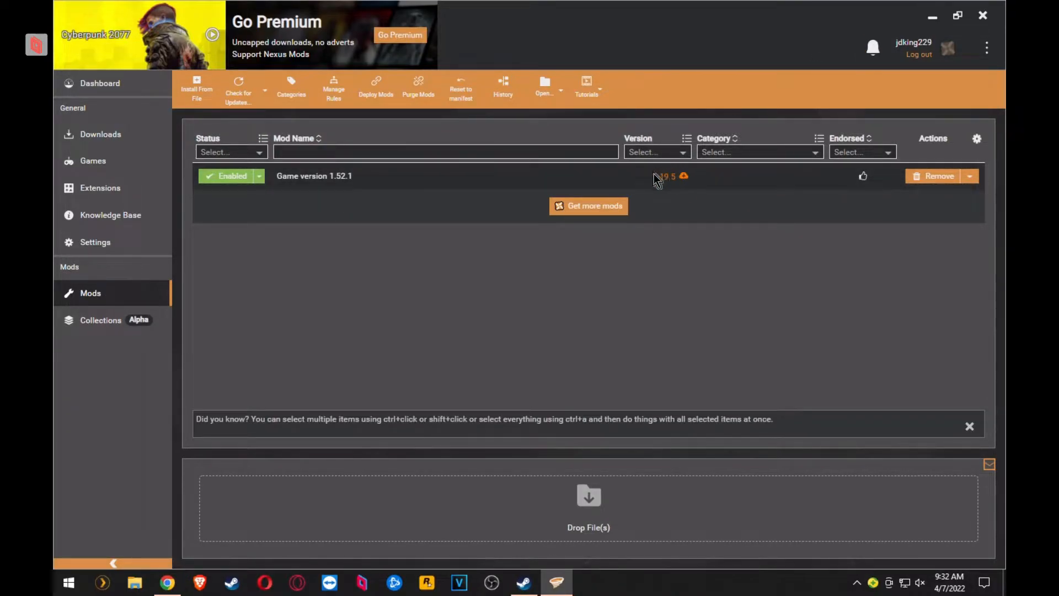
{"action": "left_click", "coordinate": [969, 175]}
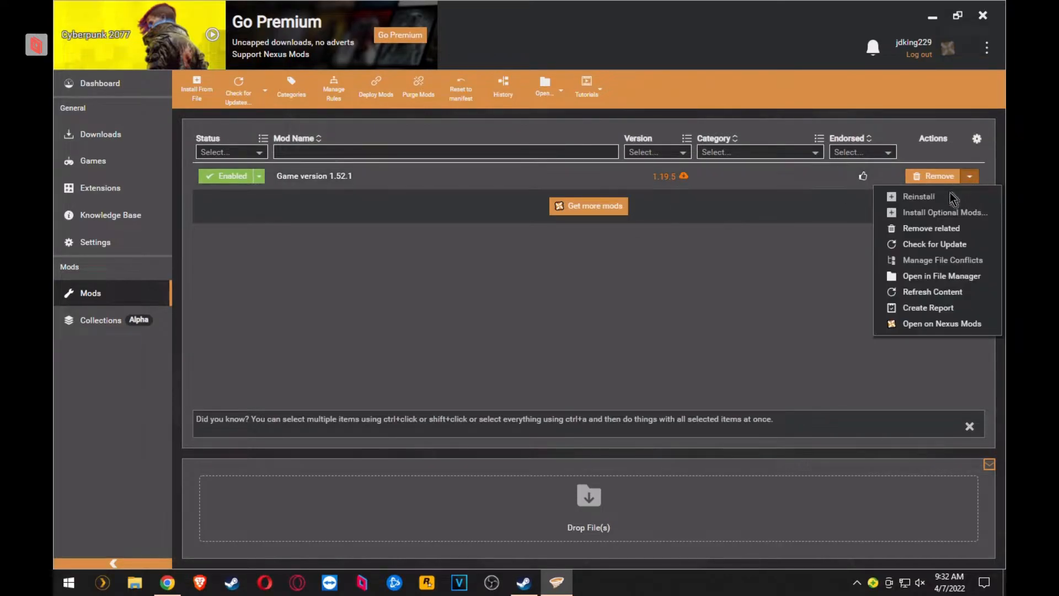
{"action": "left_click", "coordinate": [934, 244]}
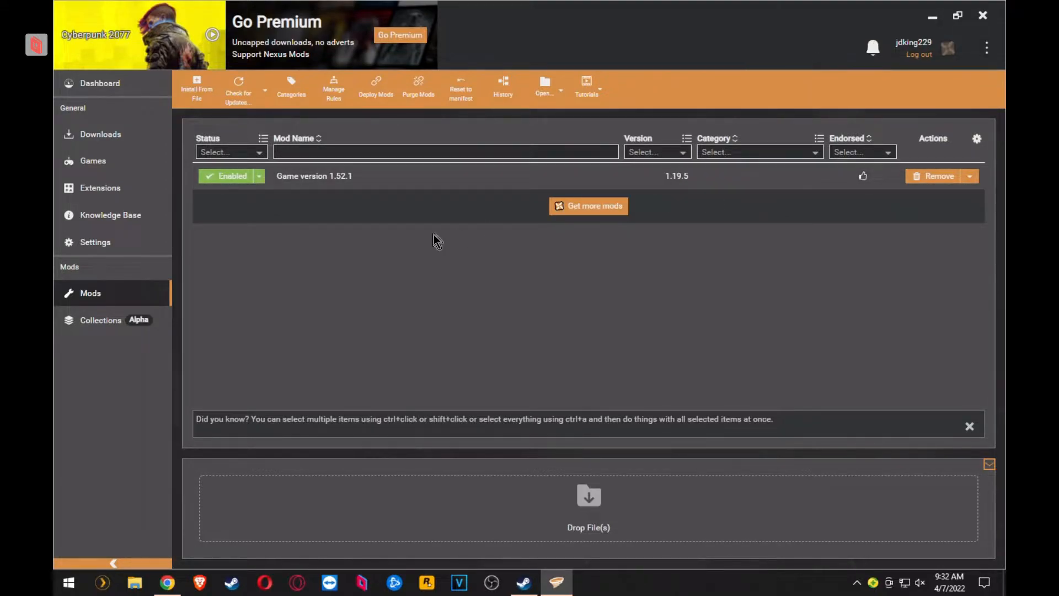
{"action": "mouse_move", "coordinate": [178, 577]}
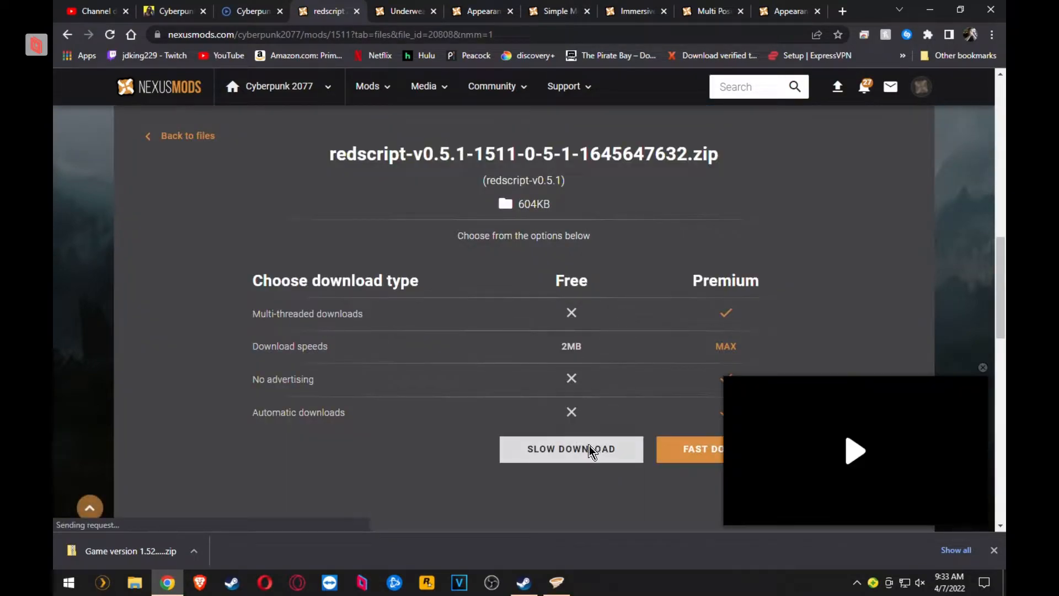
- Request the free slow download of redscript v0.5.1
{"action": "left_click", "coordinate": [570, 449]}
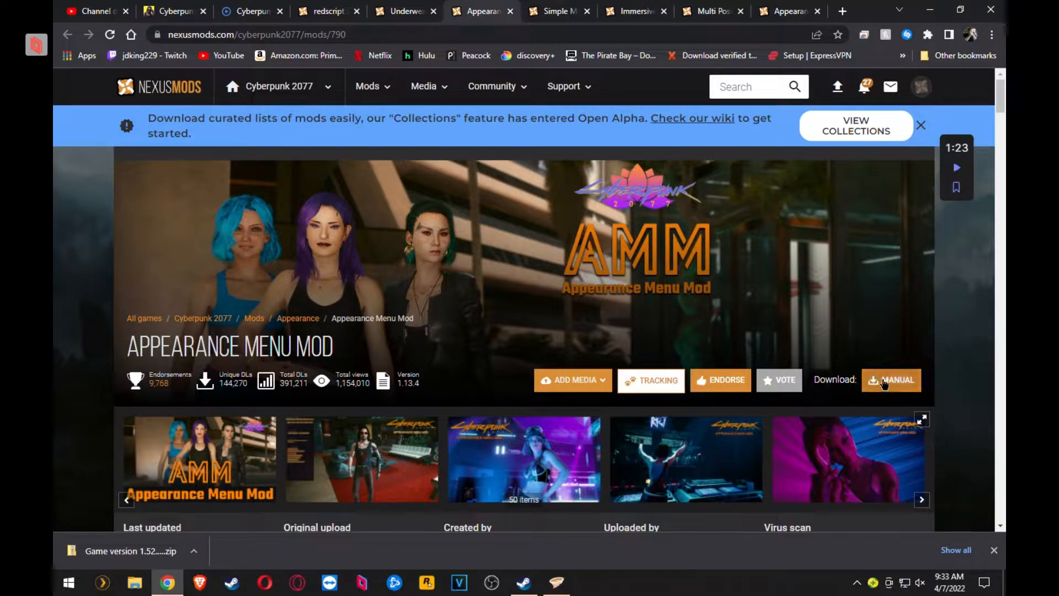
- Start the manual download of Appearance Menu Mod 1.13.4 past the required-files notice
{"action": "left_click", "coordinate": [890, 379]}
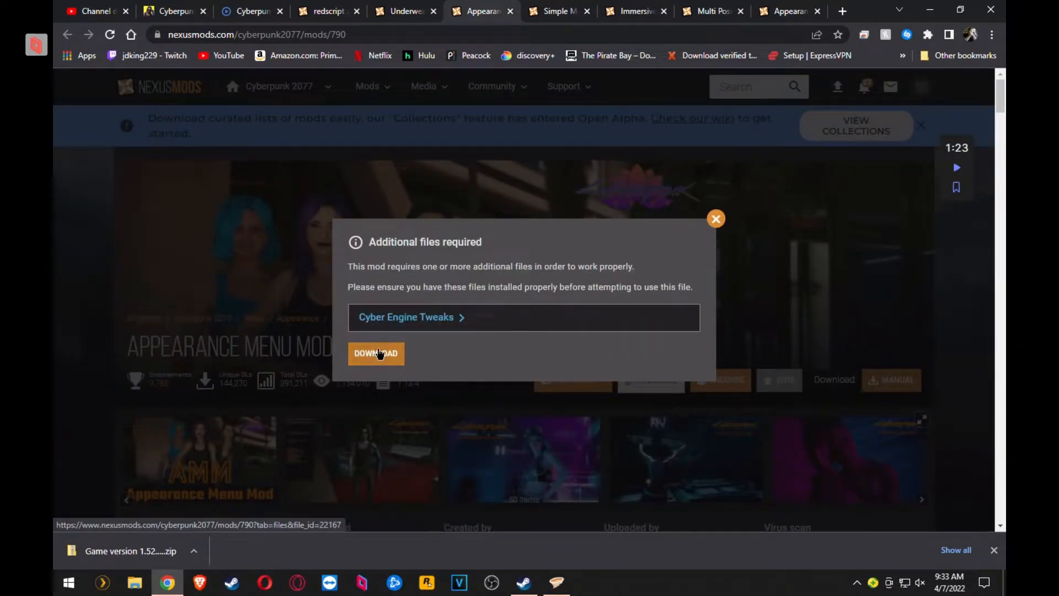
{"action": "left_click", "coordinate": [375, 353]}
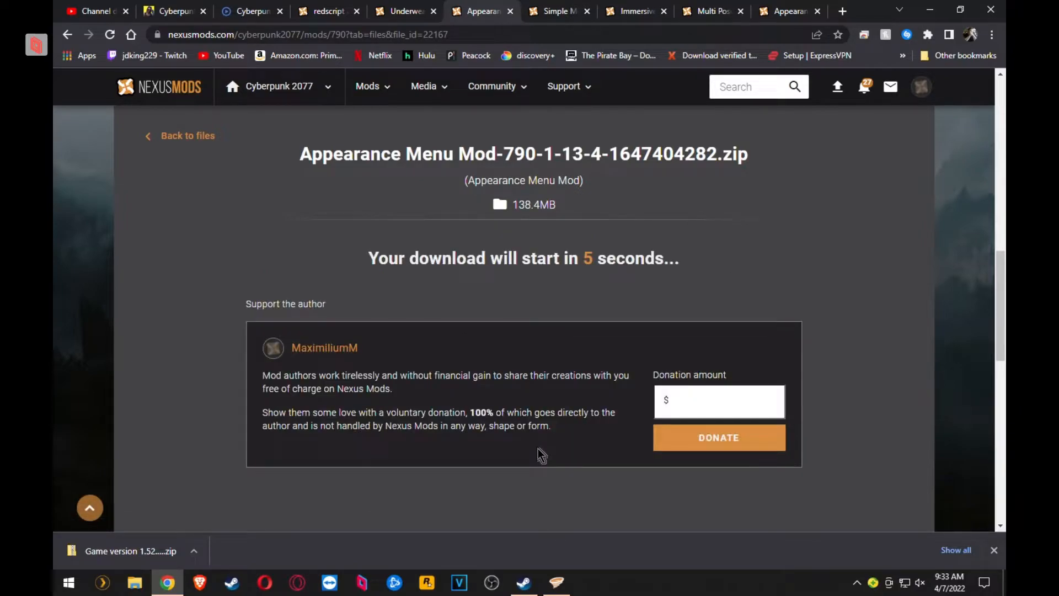
{"action": "mouse_move", "coordinate": [556, 11]}
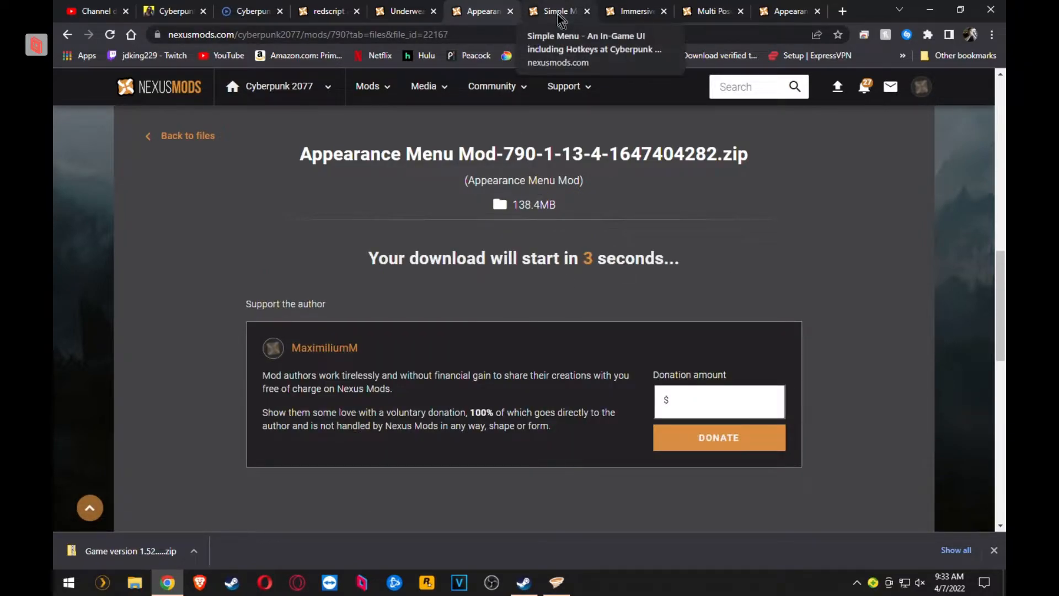
{"action": "left_click", "coordinate": [557, 11]}
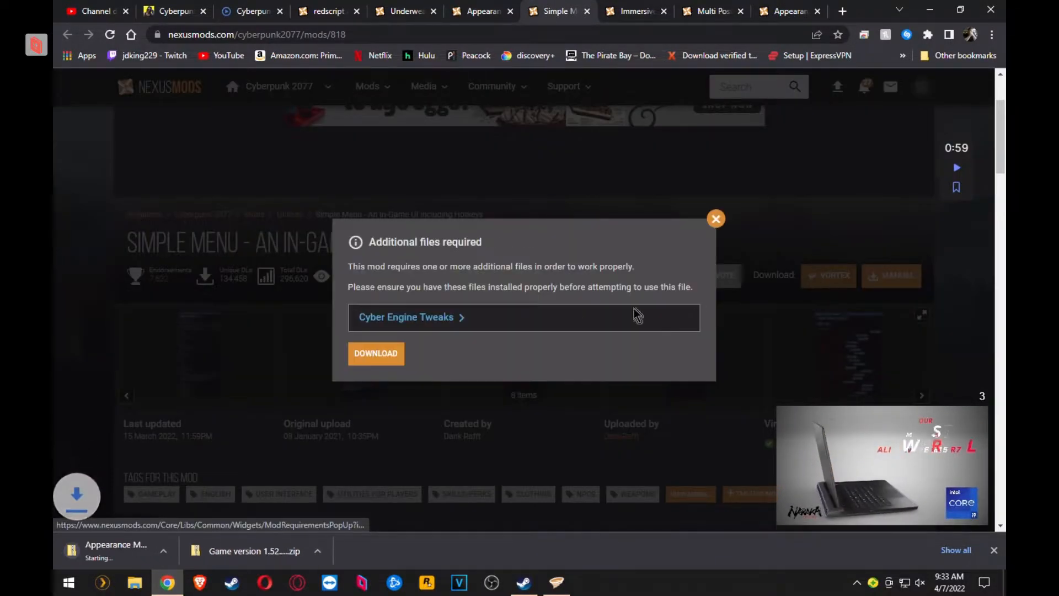
- Continue past the required-files notice and start the slow download of Simple Menu v44
{"action": "left_click", "coordinate": [375, 353]}
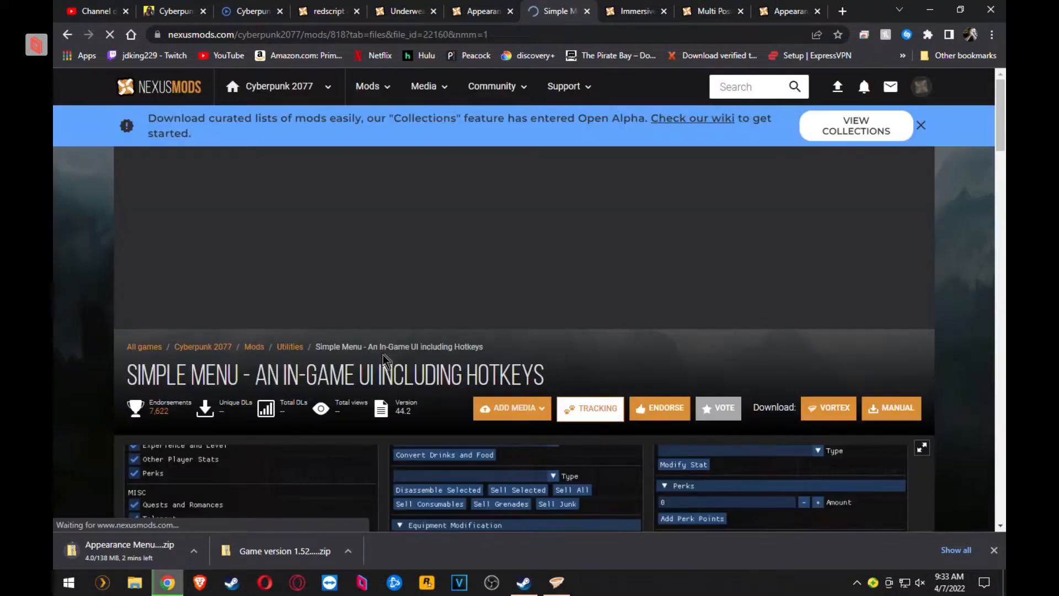
{"action": "left_click", "coordinate": [890, 407]}
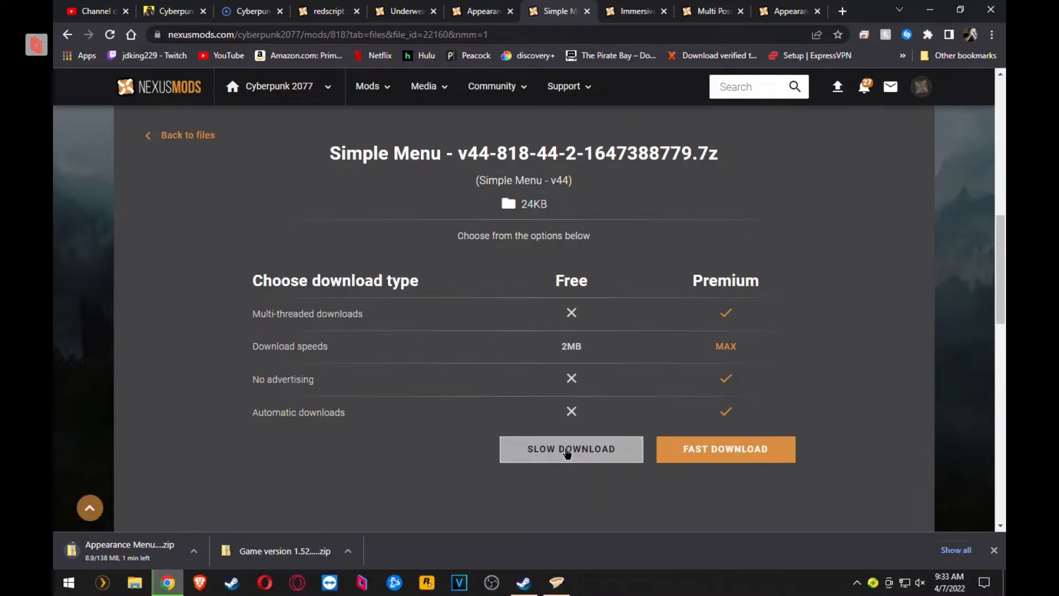
{"action": "left_click", "coordinate": [570, 448]}
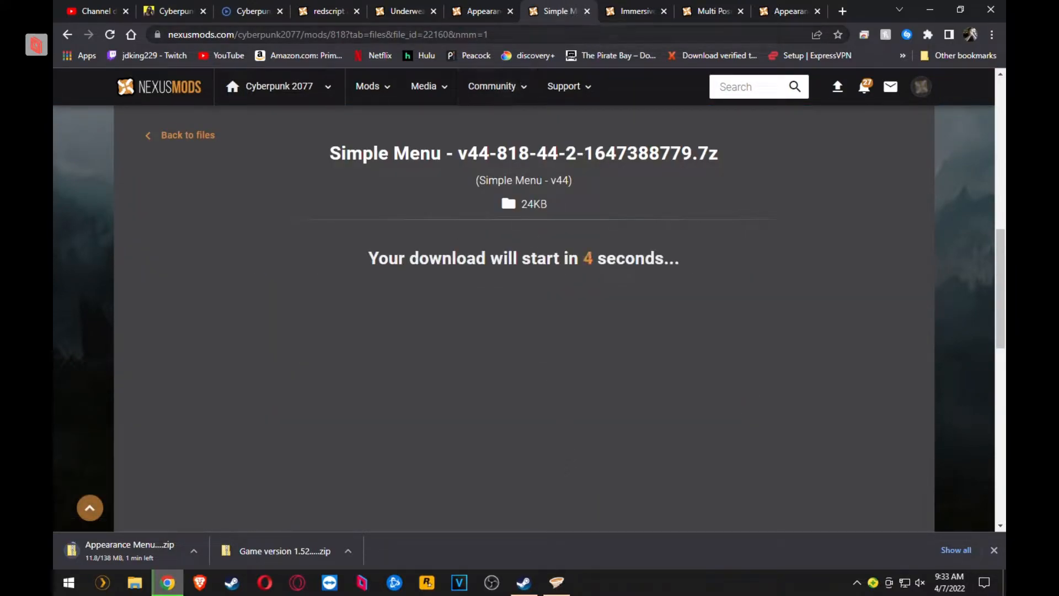
{"action": "left_click", "coordinate": [633, 11]}
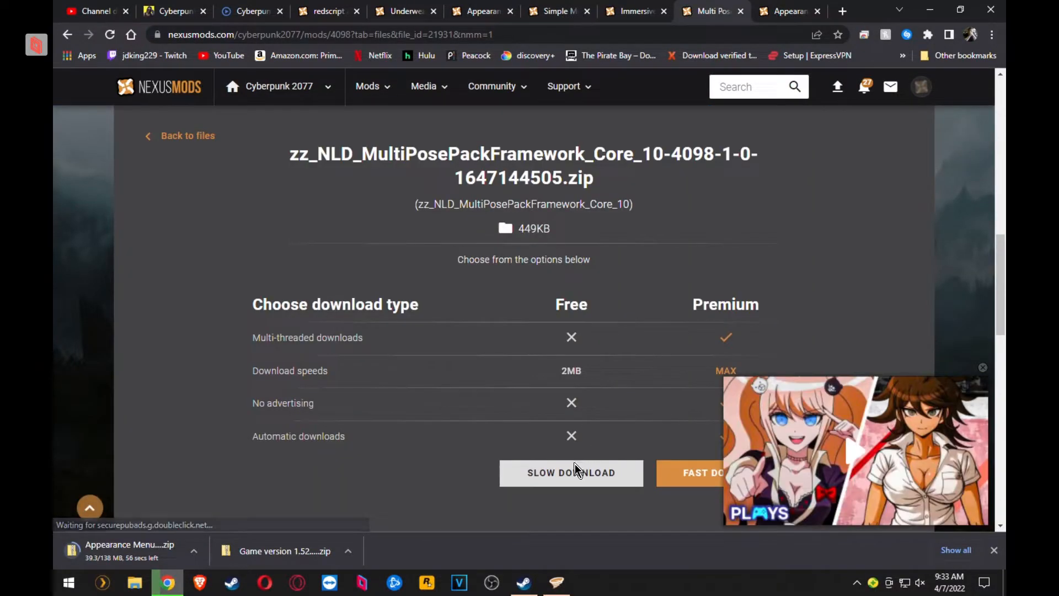
- Slow-download Multi Pose Pack Framework Core and Appearance Change Unlocker 2.0.5, then close the finished mod tabs
{"action": "left_click", "coordinate": [570, 472]}
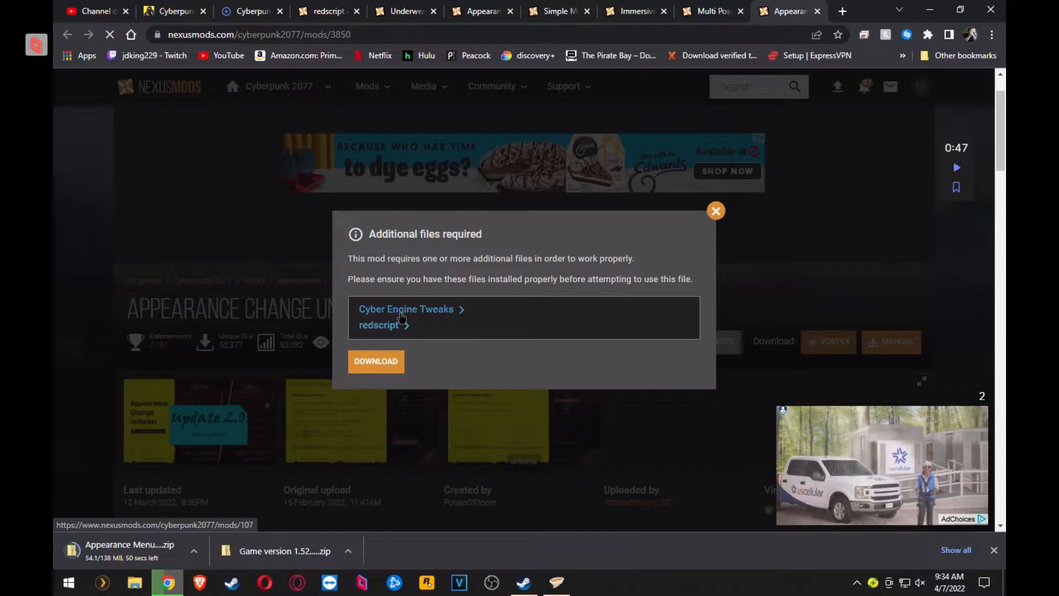
{"action": "left_click", "coordinate": [376, 361]}
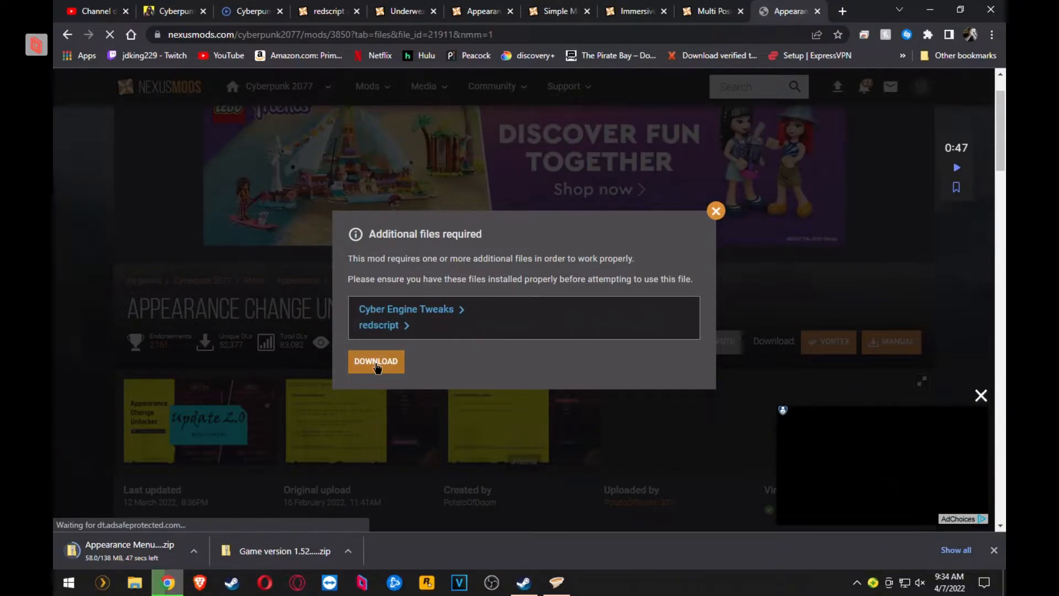
{"action": "left_click", "coordinate": [375, 360]}
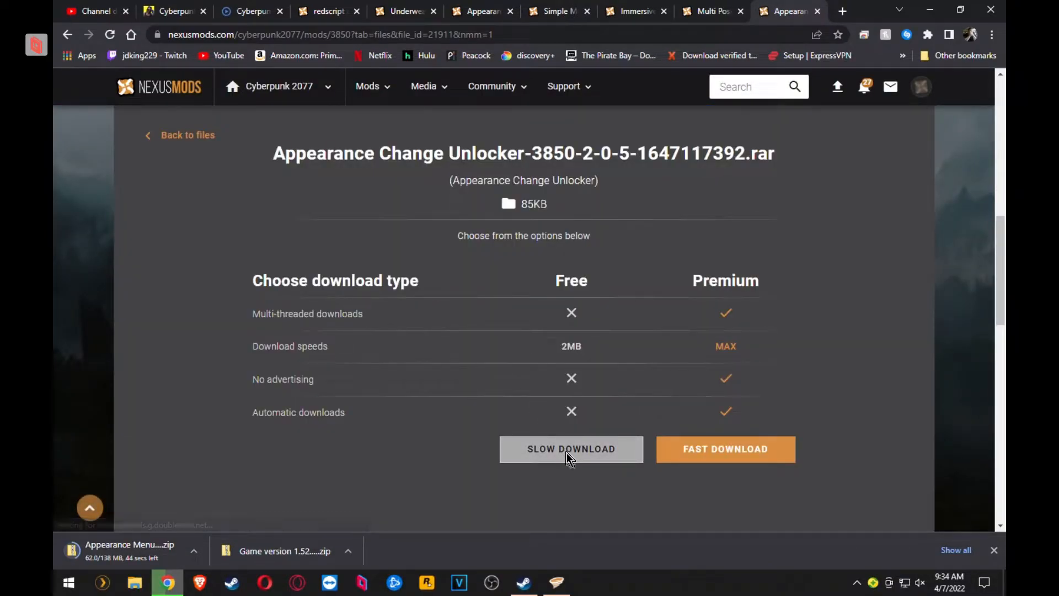
{"action": "left_click", "coordinate": [571, 449]}
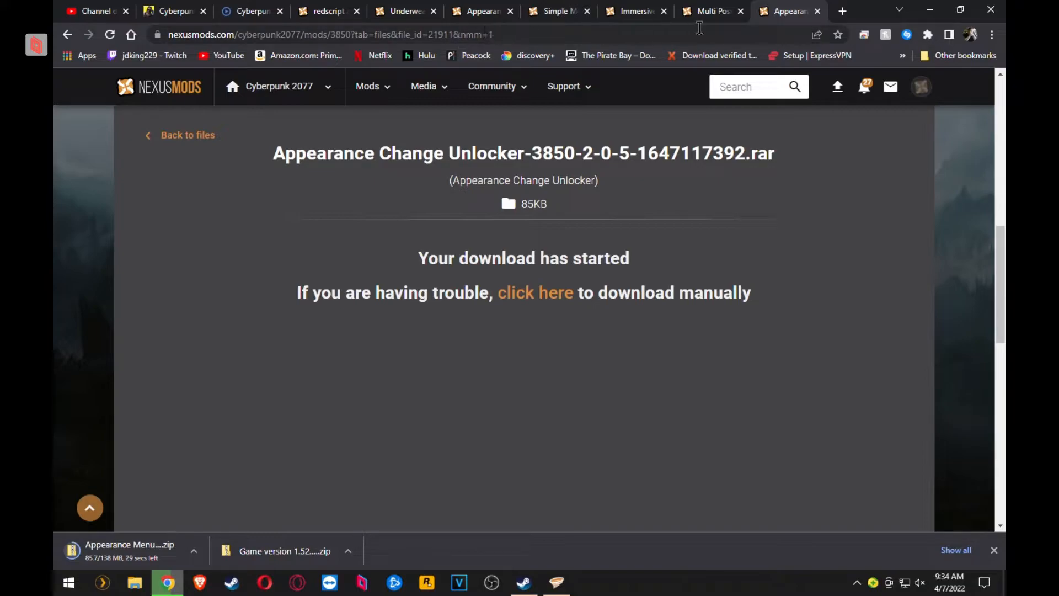
{"action": "mouse_move", "coordinate": [790, 11]}
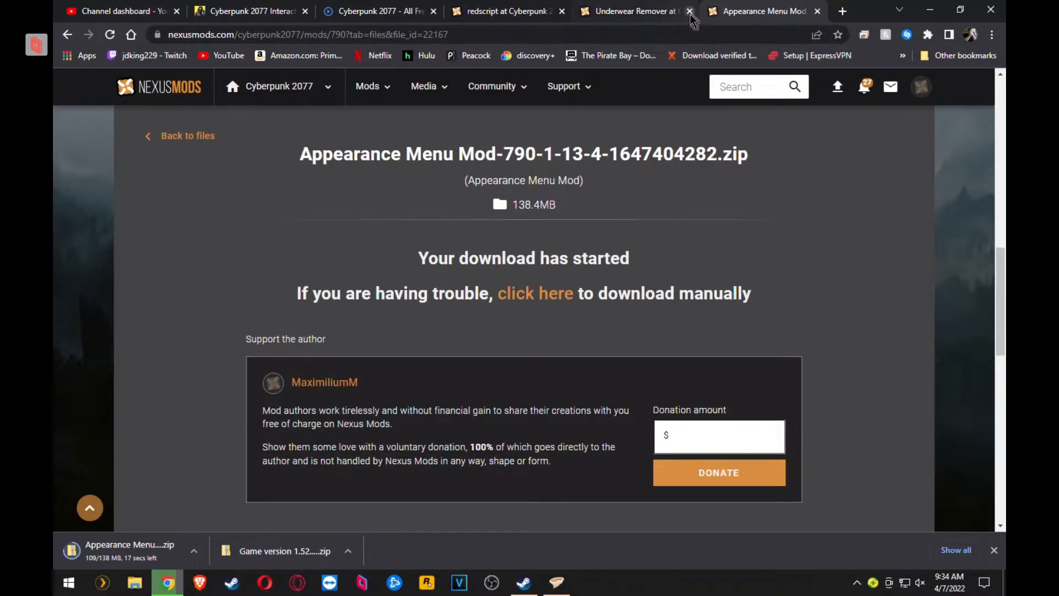
{"action": "left_click", "coordinate": [689, 11]}
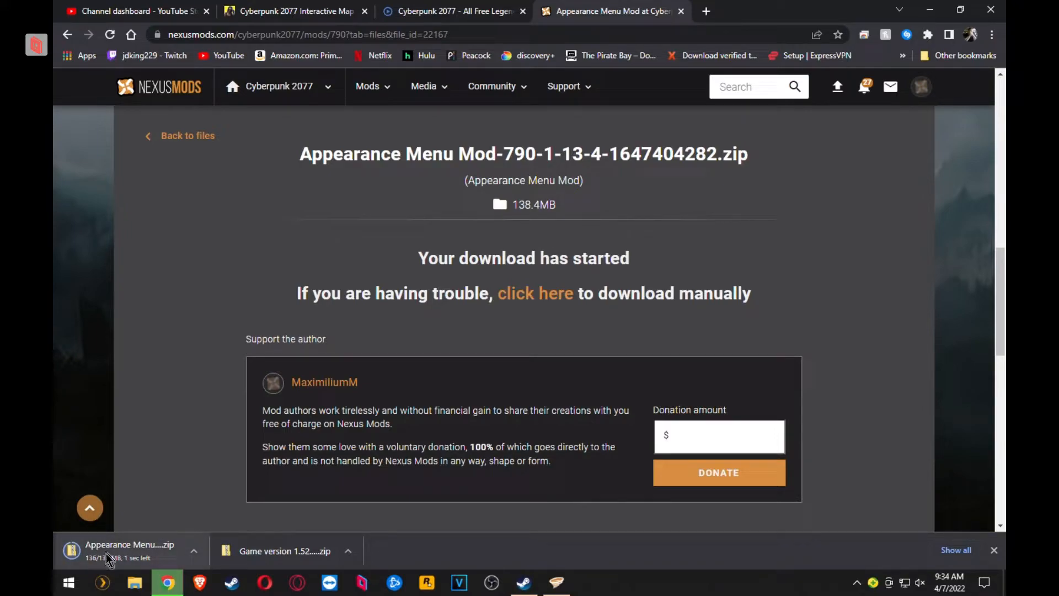
{"action": "mouse_move", "coordinate": [102, 553]}
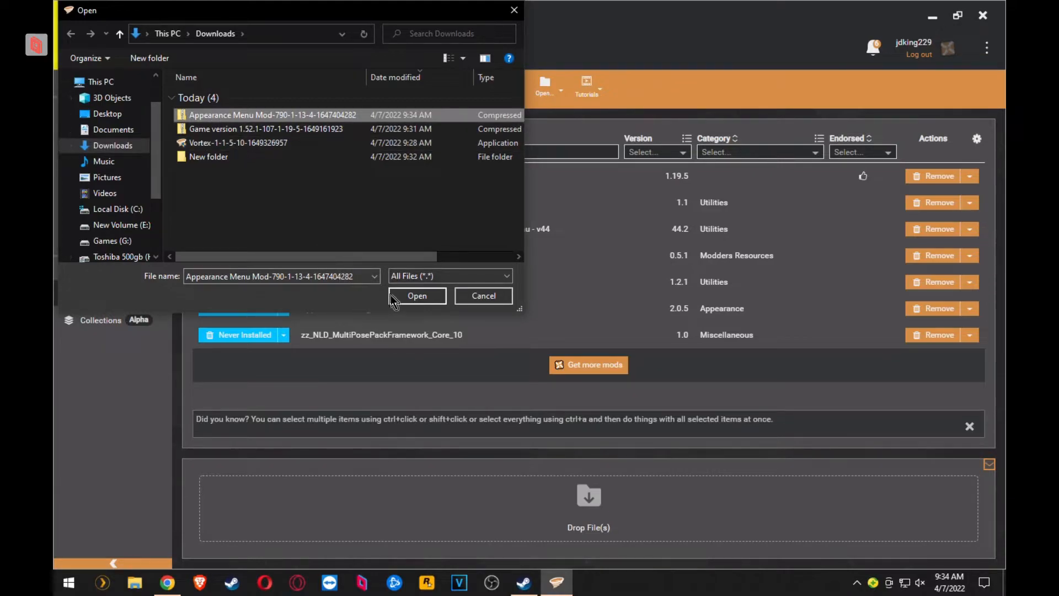
- Install the Appearance Menu Mod archive from file and enable it
{"action": "left_click", "coordinate": [417, 296]}
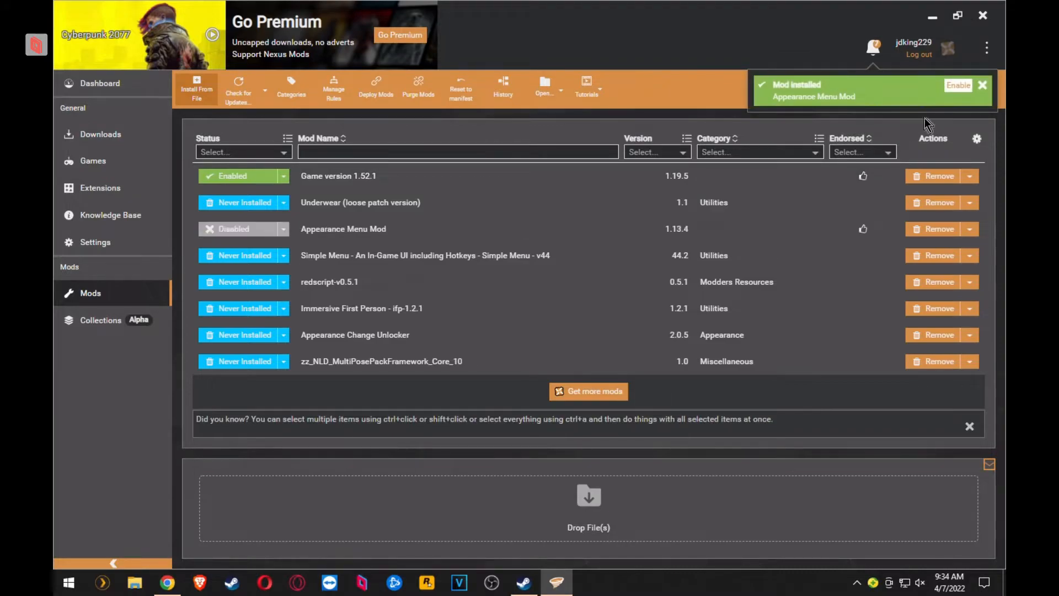
{"action": "left_click", "coordinate": [957, 85]}
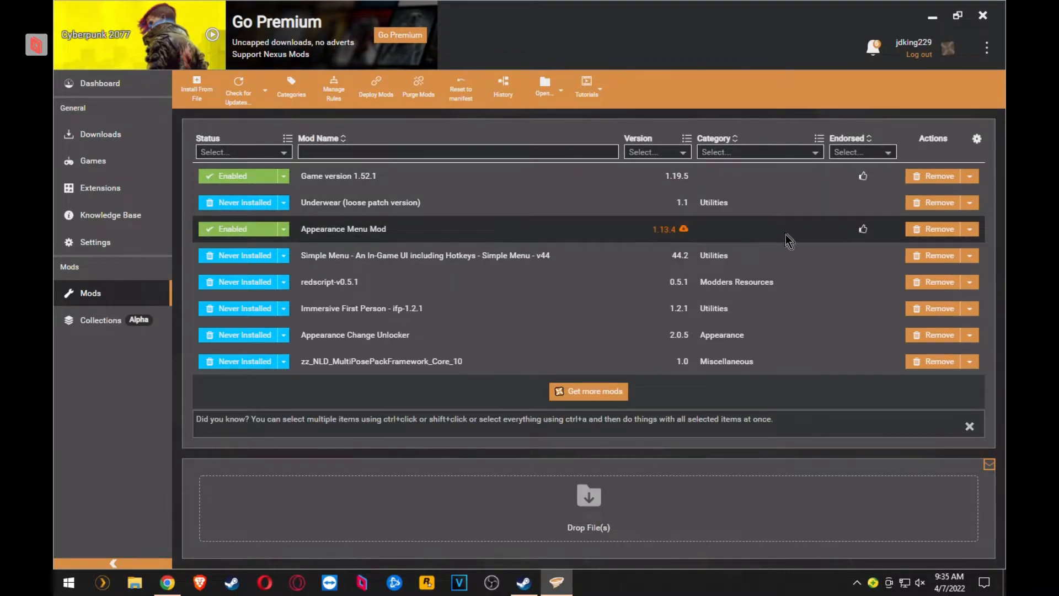
{"action": "left_click", "coordinate": [970, 228]}
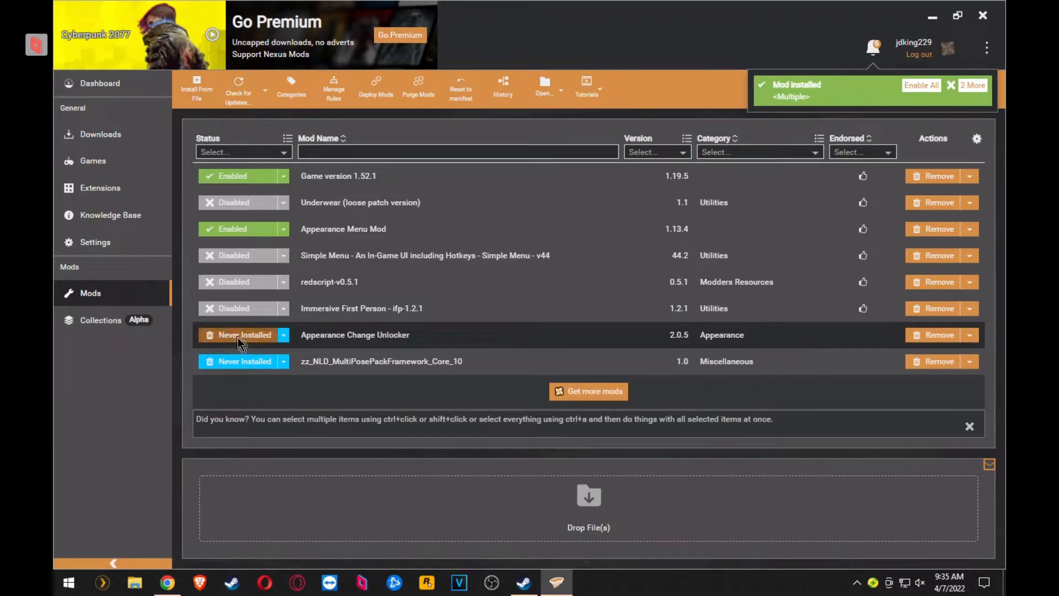
- Install the never-installed Appearance Change Unlocker and MultiPosePackFramework Core mods
{"action": "left_click", "coordinate": [243, 334]}
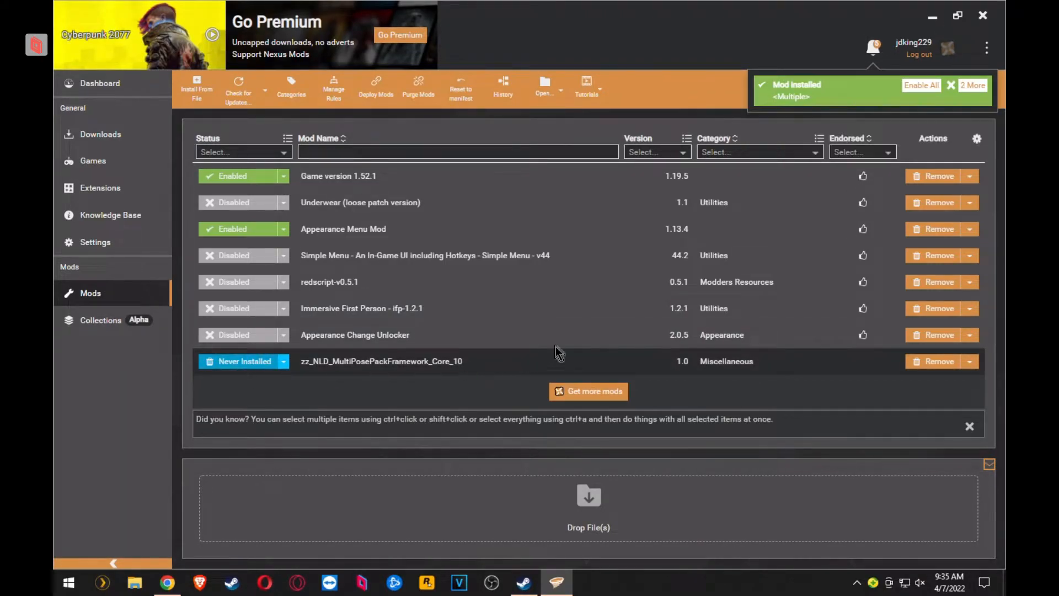
{"action": "left_click", "coordinate": [920, 85]}
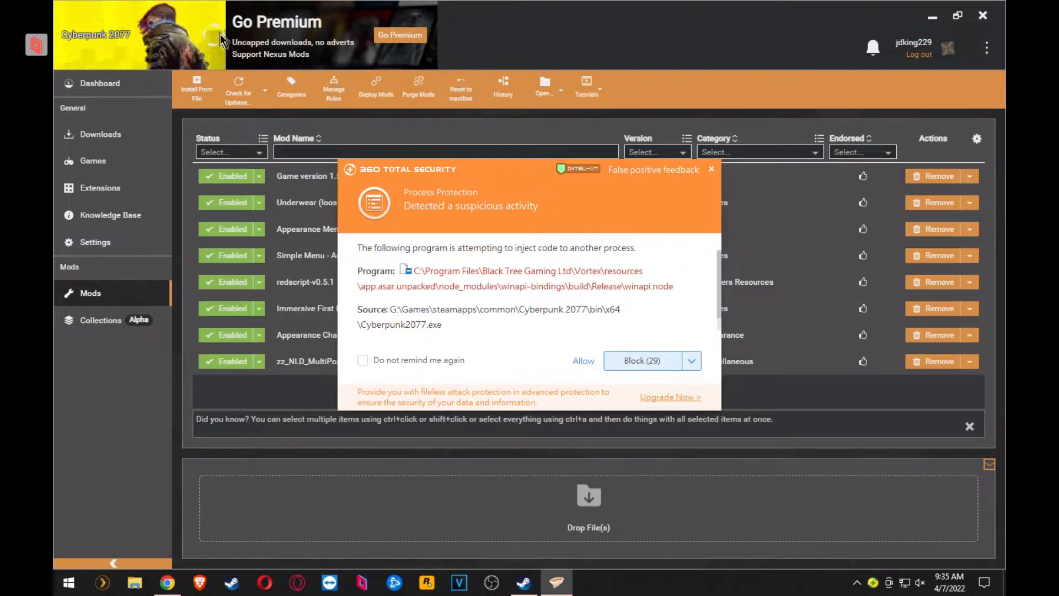
- Tick 'Do not remind me again' and dismiss the Vortex code-injection alert for Cyberpunk 2077
{"action": "left_click", "coordinate": [362, 360]}
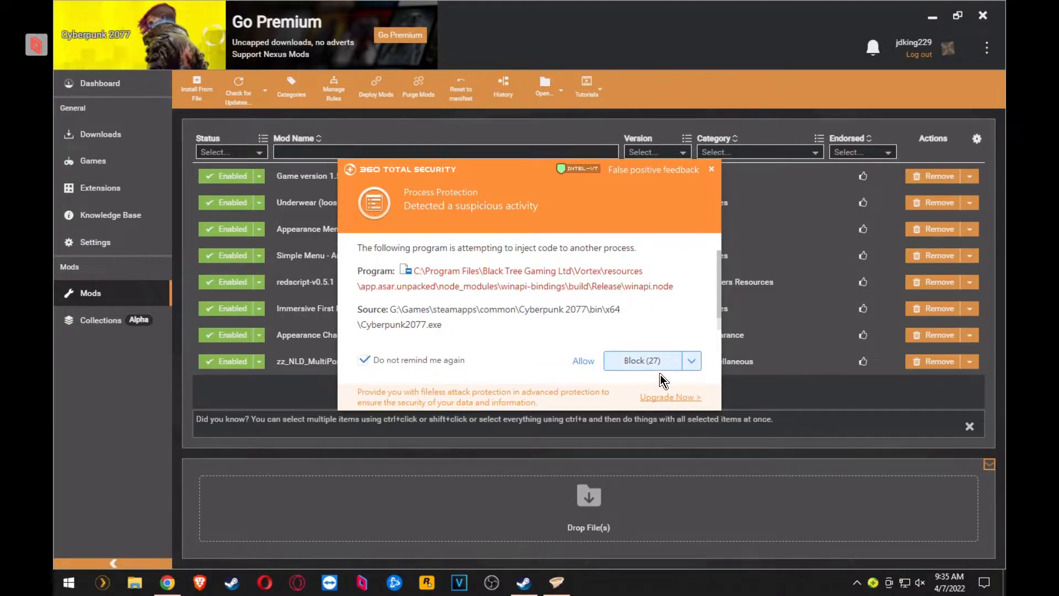
{"action": "left_click", "coordinate": [642, 360]}
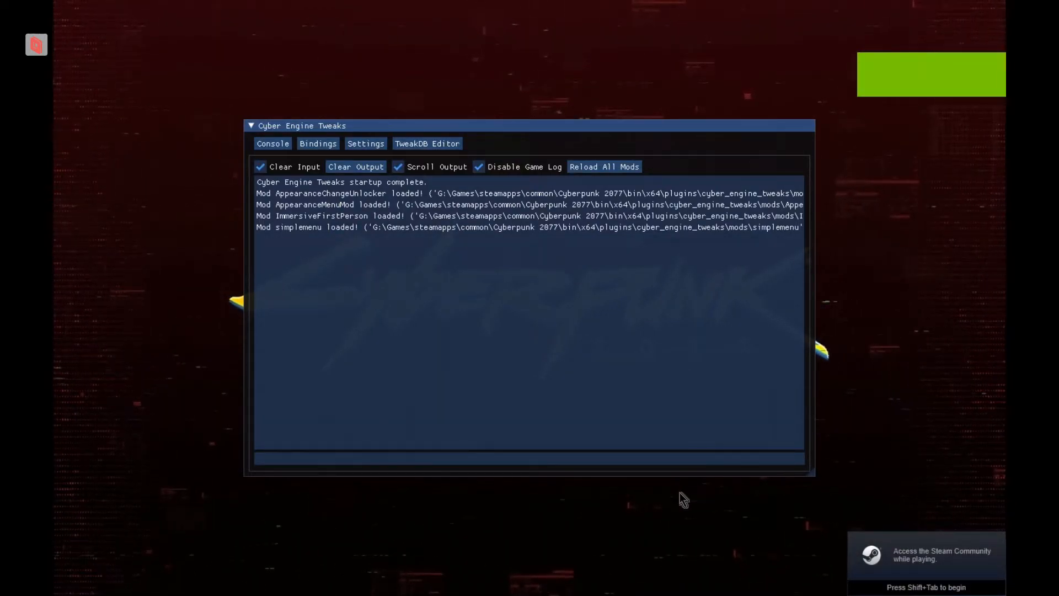
- Check the CET console, collapse SimpleMenu and park the Appearance Menu Mod window at the top-left
{"action": "left_click", "coordinate": [604, 166]}
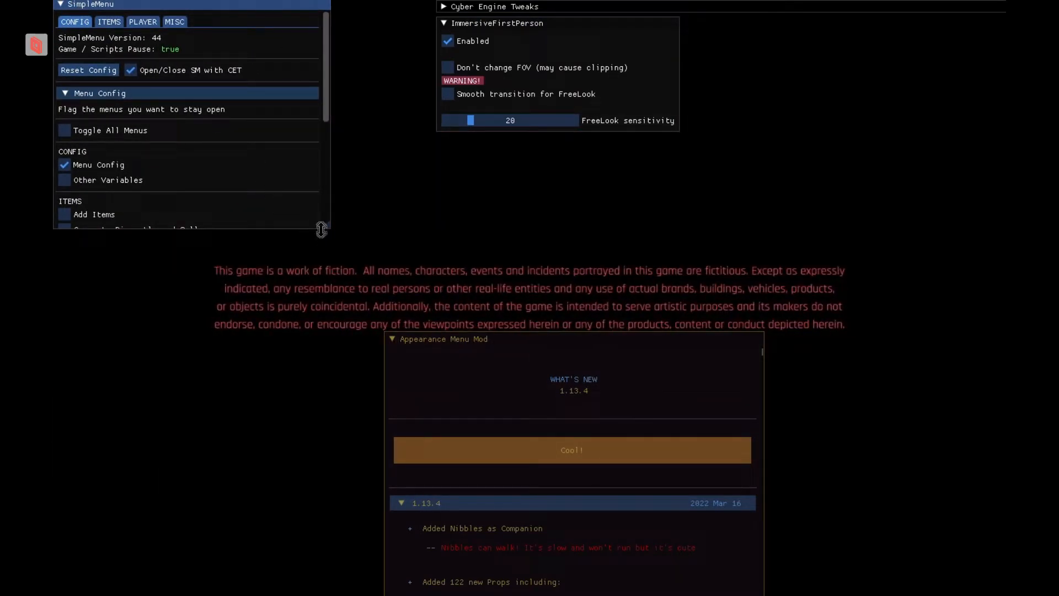
{"action": "left_click", "coordinate": [59, 6]}
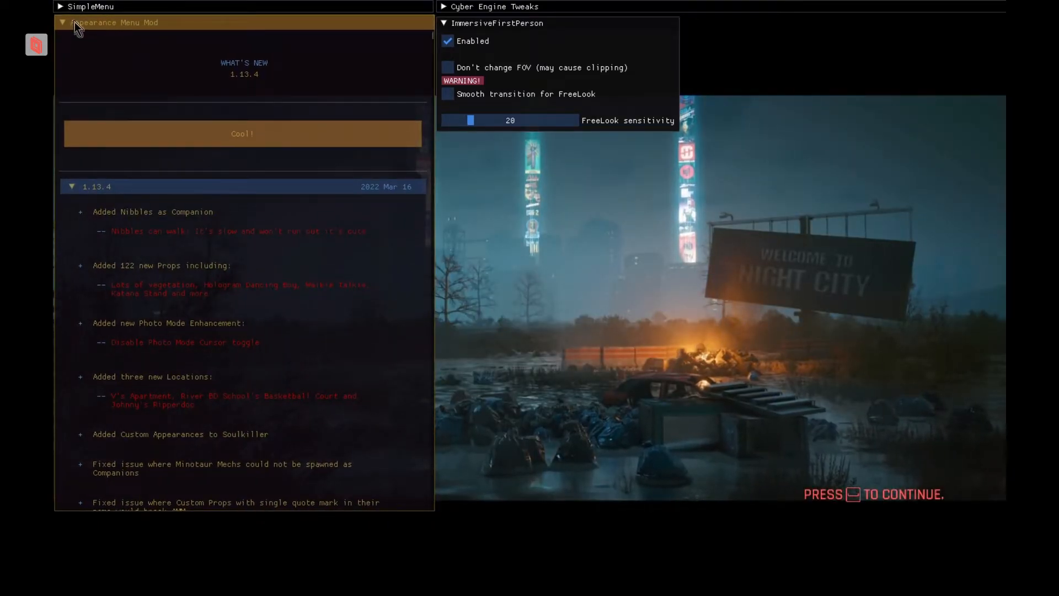
{"action": "left_click", "coordinate": [62, 22]}
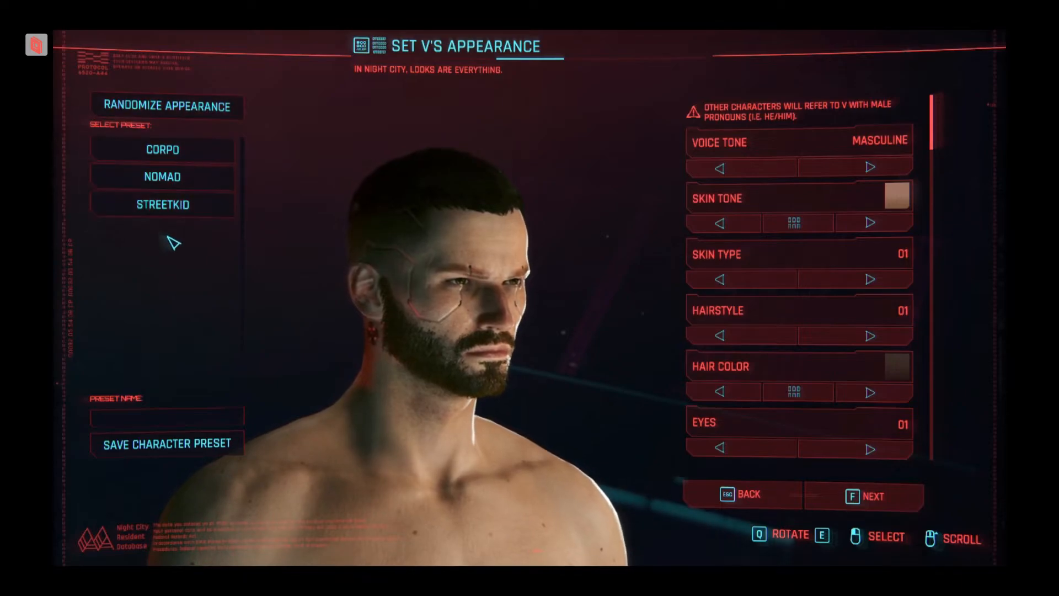
- Try the Streetkid and Nomad presets, then randomize the character's appearance several times
{"action": "left_click", "coordinate": [162, 204]}
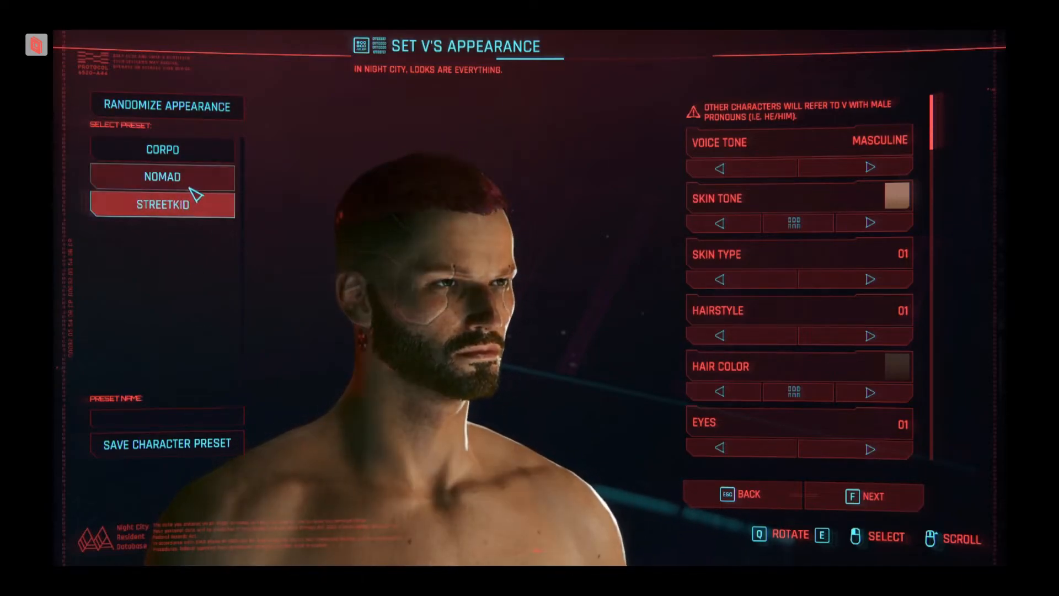
{"action": "left_click", "coordinate": [162, 176]}
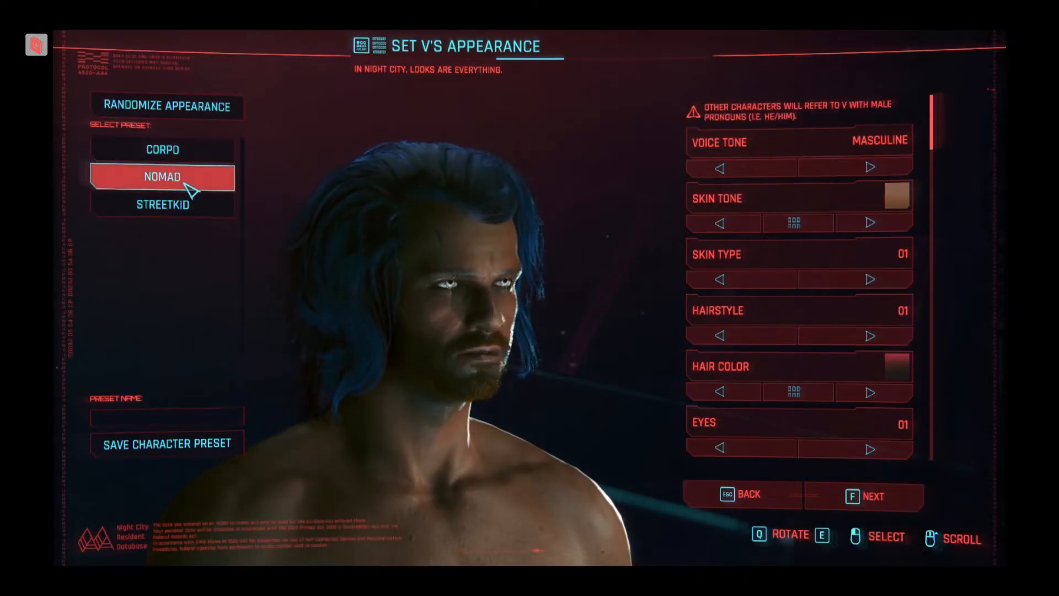
{"action": "left_click", "coordinate": [165, 107]}
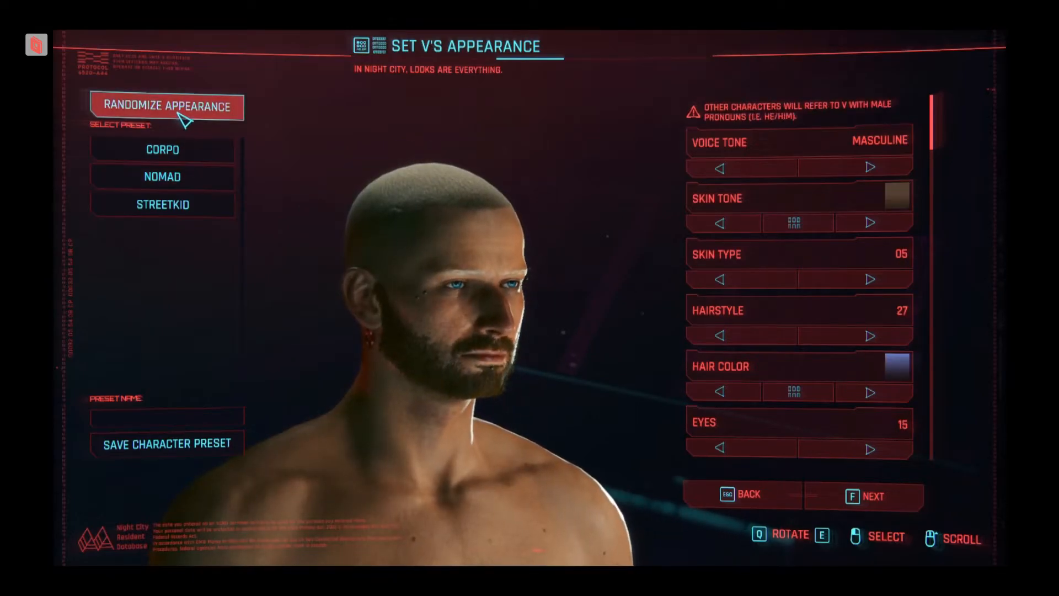
{"action": "left_click", "coordinate": [165, 106]}
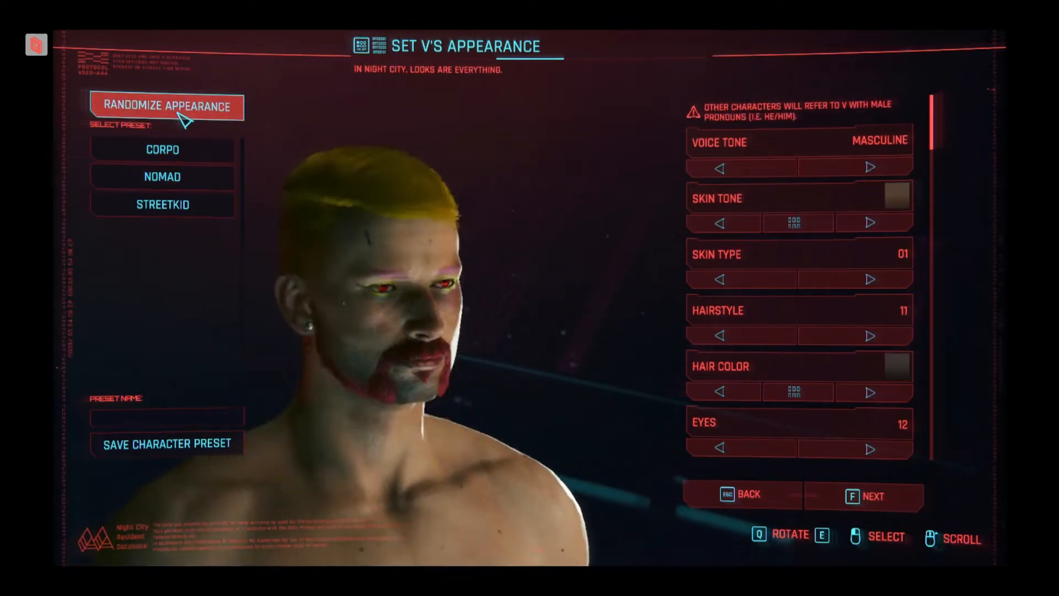
{"action": "left_click", "coordinate": [164, 106]}
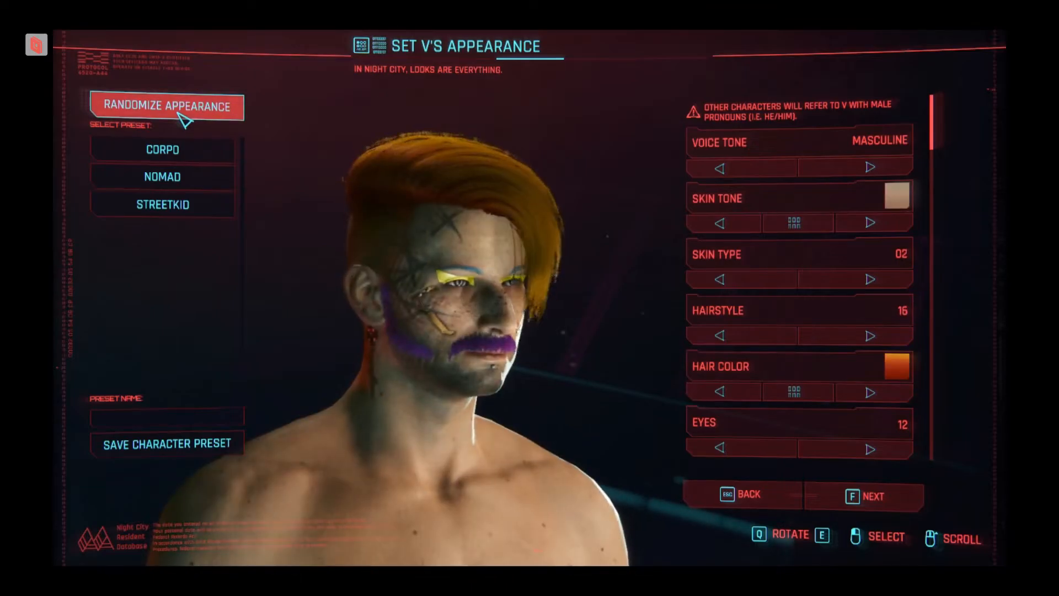
- Accept the appearance, leave attribute points unspent and confirm the summary to start playing
{"action": "left_click", "coordinate": [871, 494]}
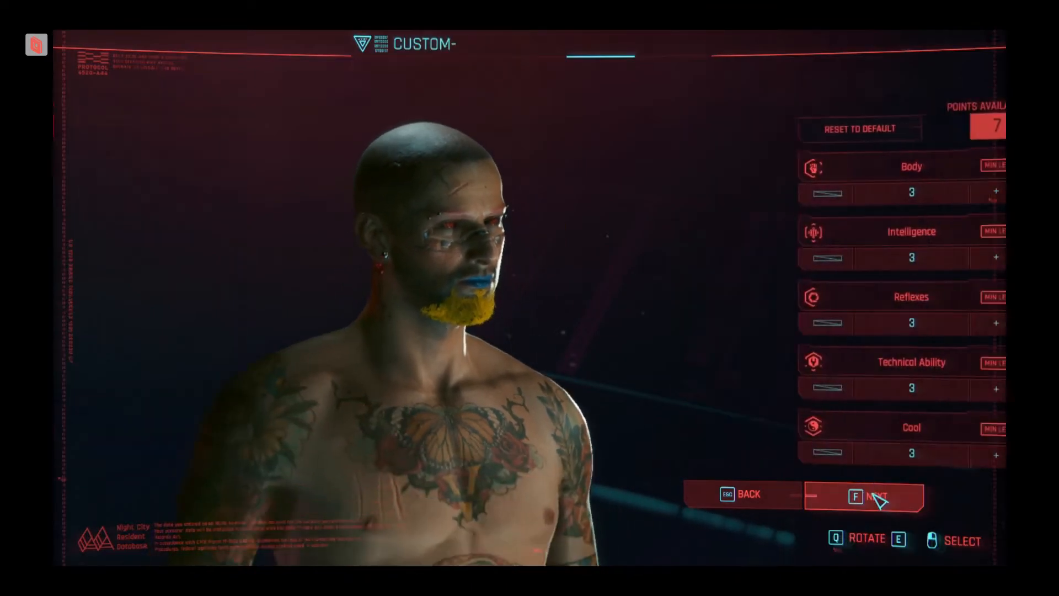
{"action": "left_click", "coordinate": [865, 494]}
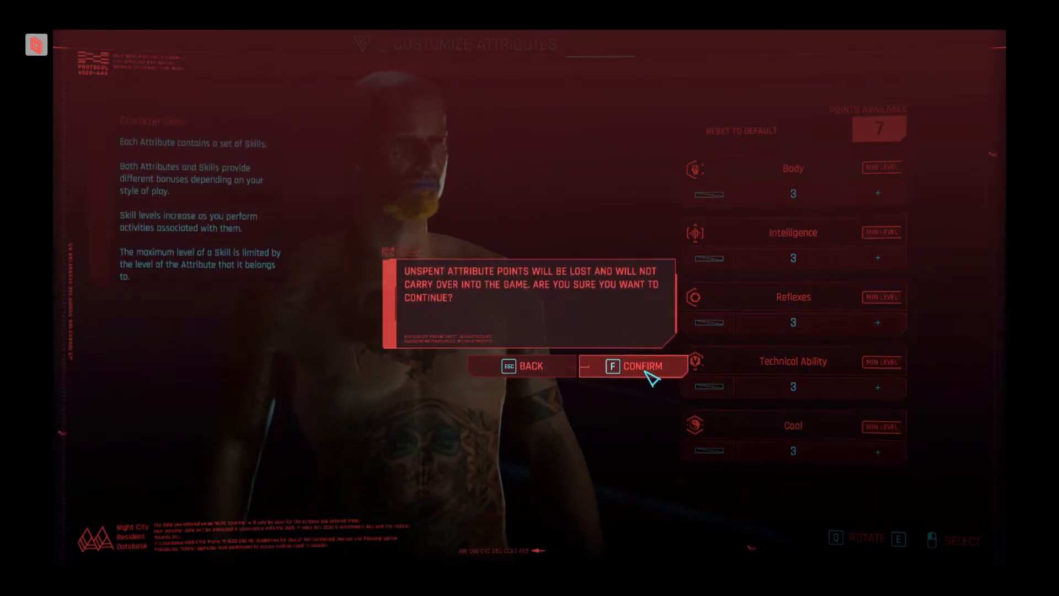
{"action": "left_click", "coordinate": [631, 365]}
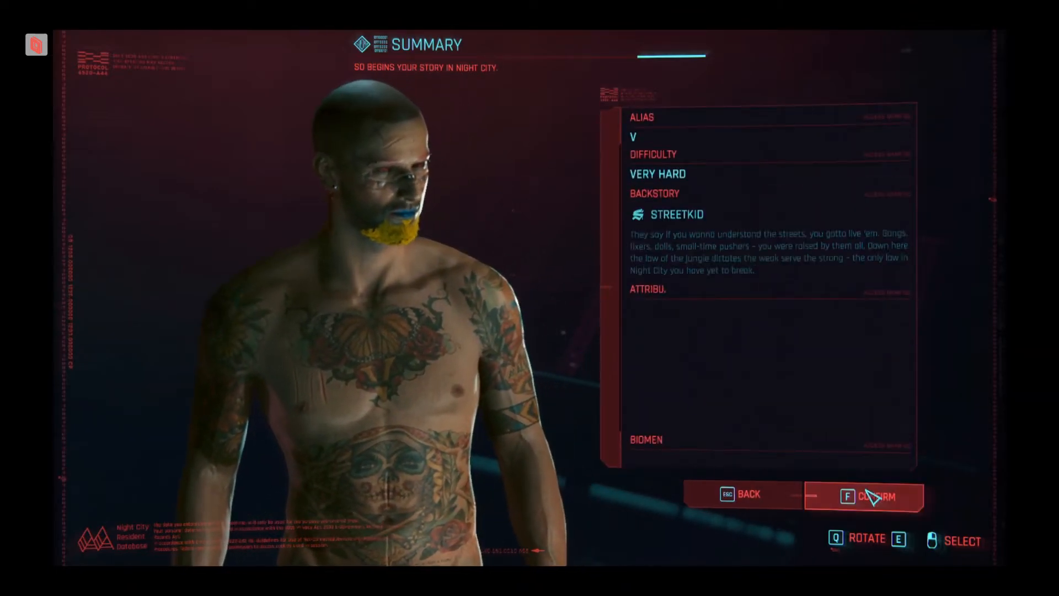
{"action": "left_click", "coordinate": [863, 496]}
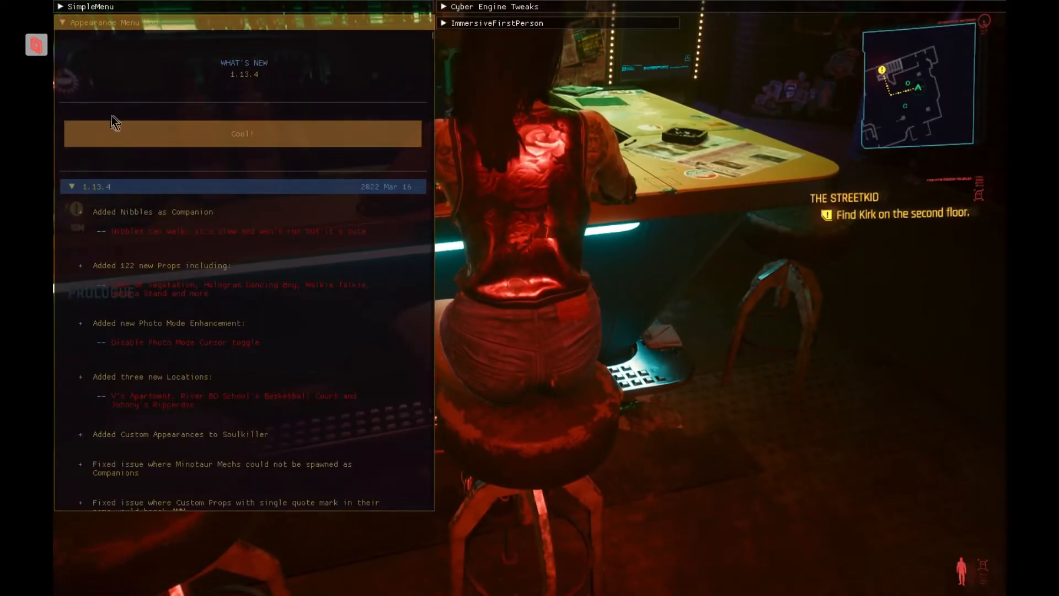
- Dismiss the AMM news and swap two bar NPCs' appearances, including a Valentinos grunt look
{"action": "left_click", "coordinate": [242, 134]}
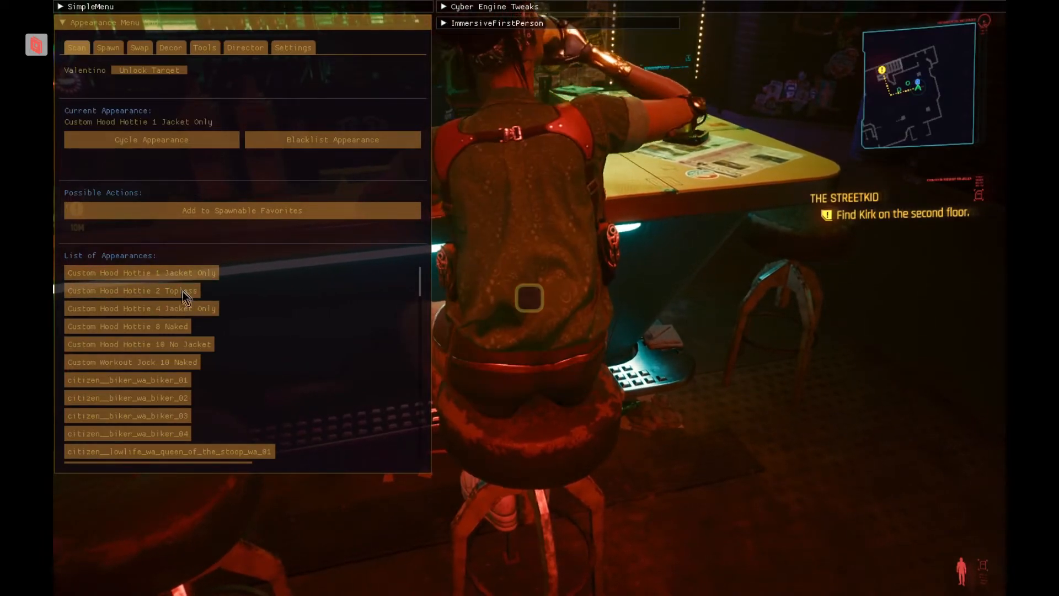
{"action": "left_click", "coordinate": [126, 397]}
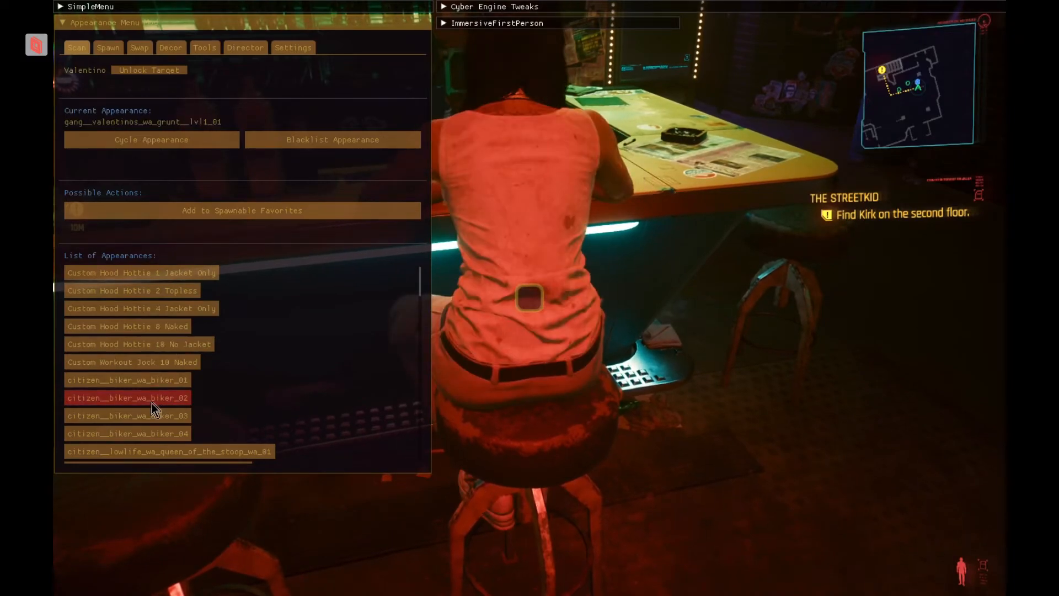
{"action": "scroll", "scroll_direction": "down", "scroll_amount": 3}
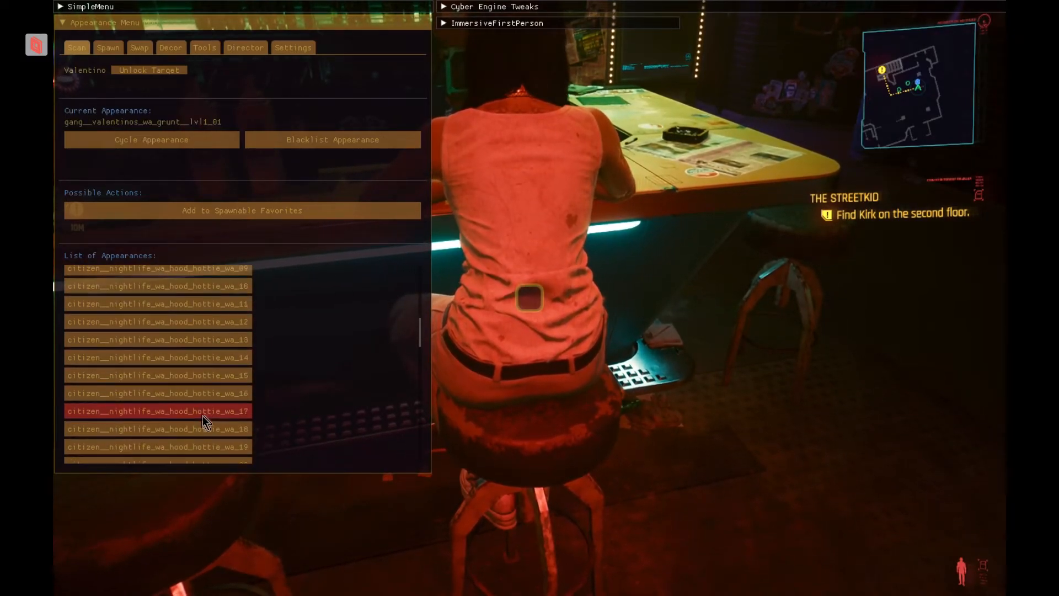
{"action": "scroll", "scroll_direction": "down", "scroll_amount": 3}
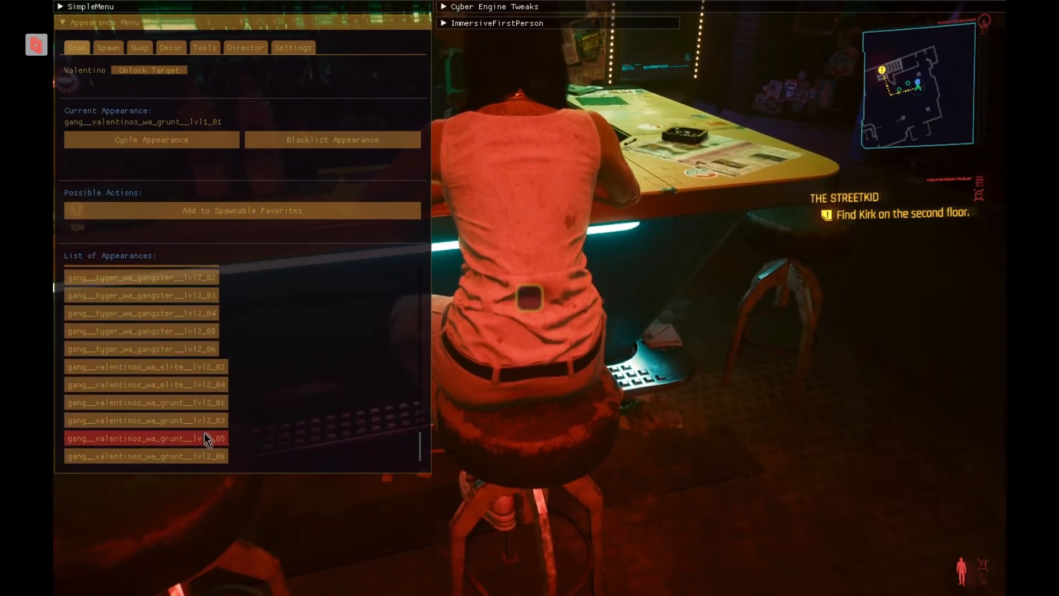
{"action": "left_click", "coordinate": [152, 139]}
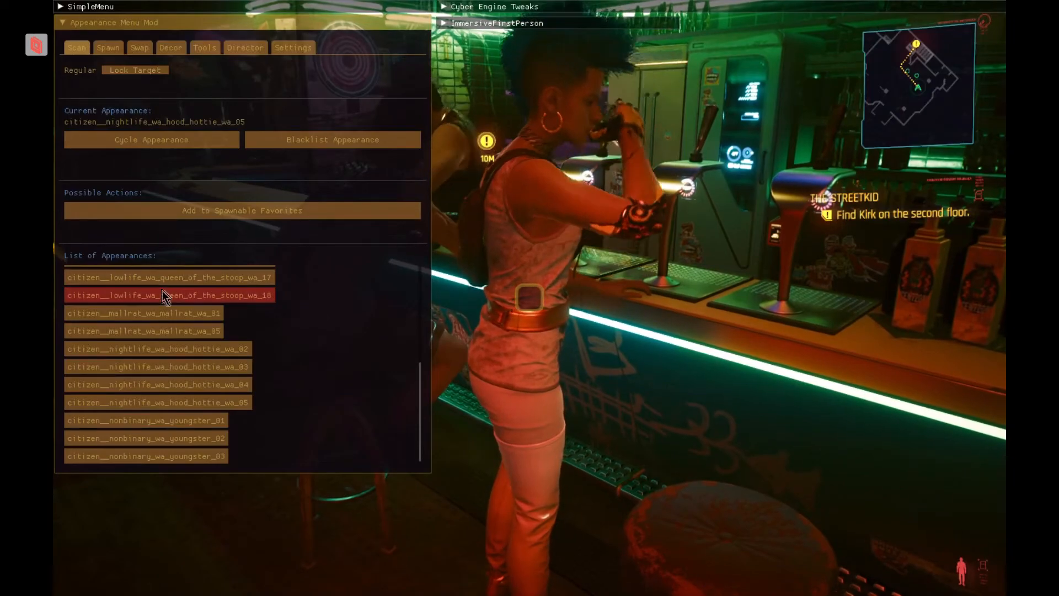
{"action": "left_click", "coordinate": [157, 384]}
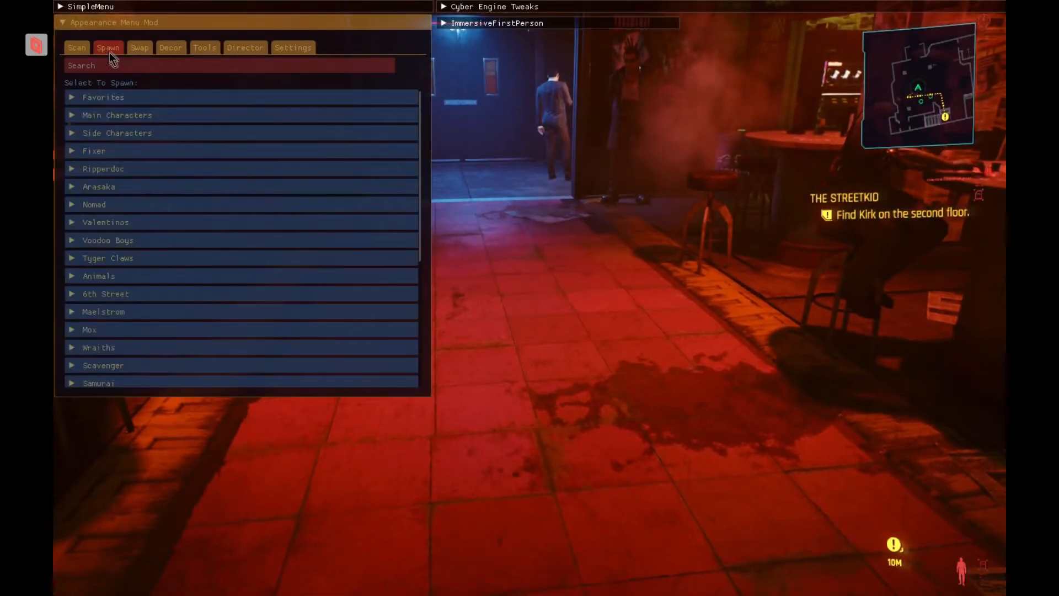
- Spawn Alt from AMM's character list and set her appearance trigger to Combat
{"action": "left_click", "coordinate": [116, 115]}
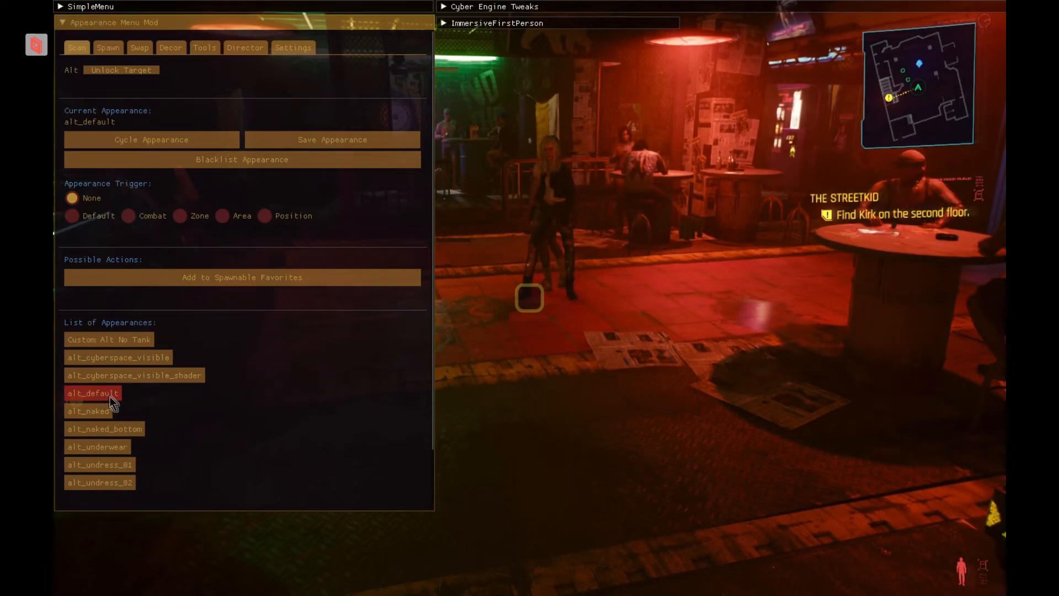
{"action": "left_click", "coordinate": [128, 215]}
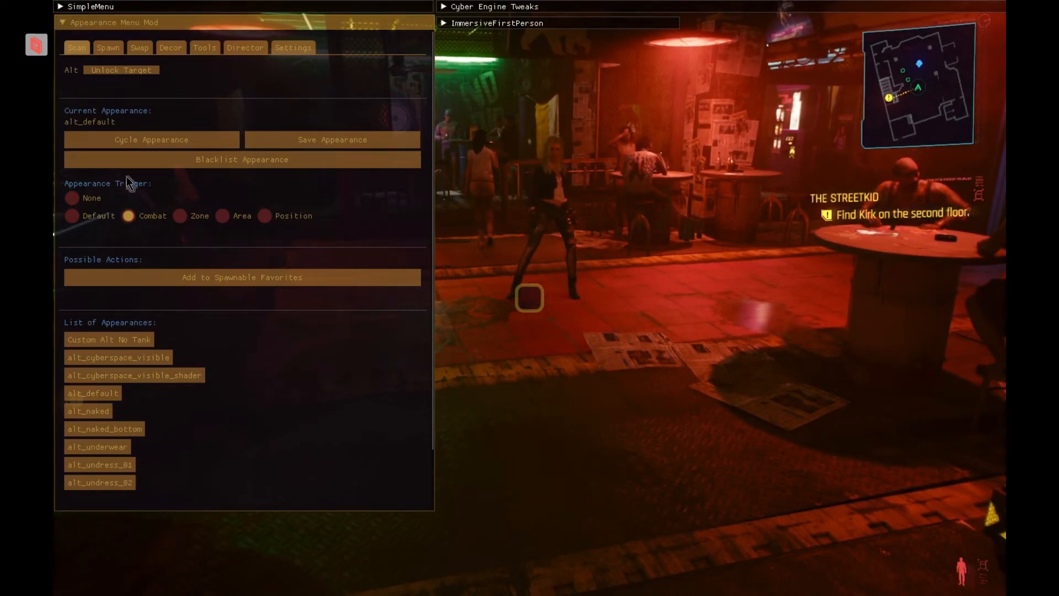
{"action": "left_click", "coordinate": [204, 48]}
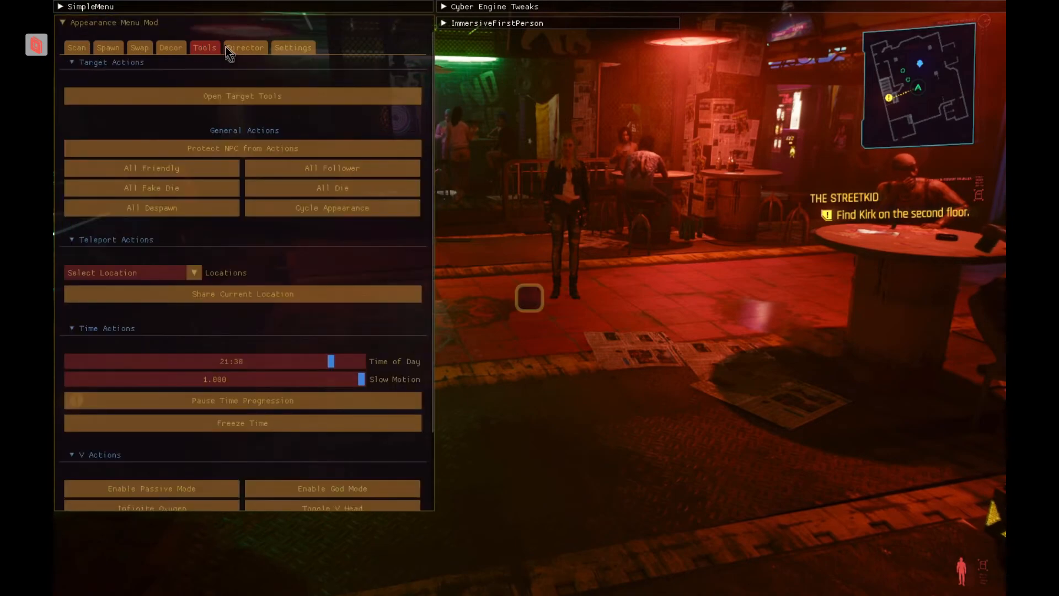